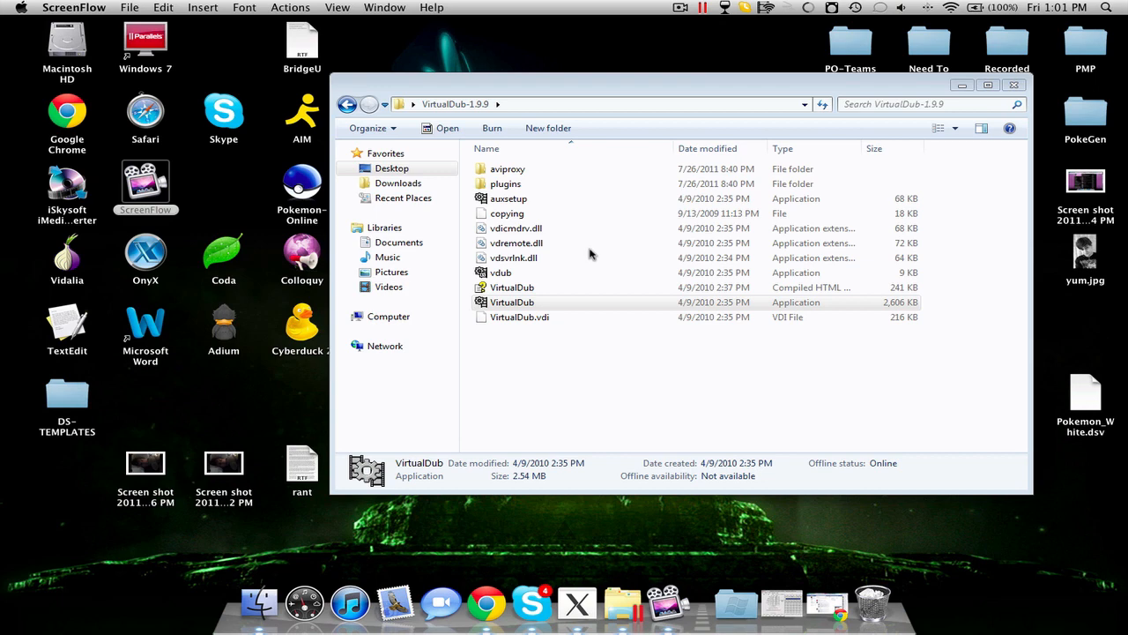
pyautogui.moveTo(589, 254)
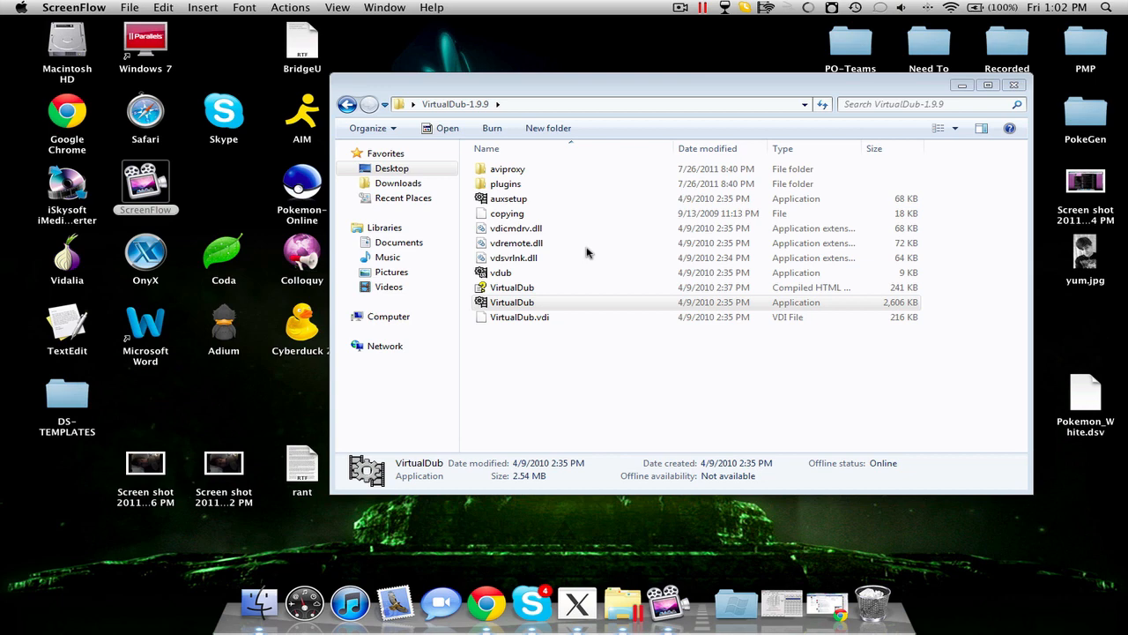
pyautogui.moveTo(588, 258)
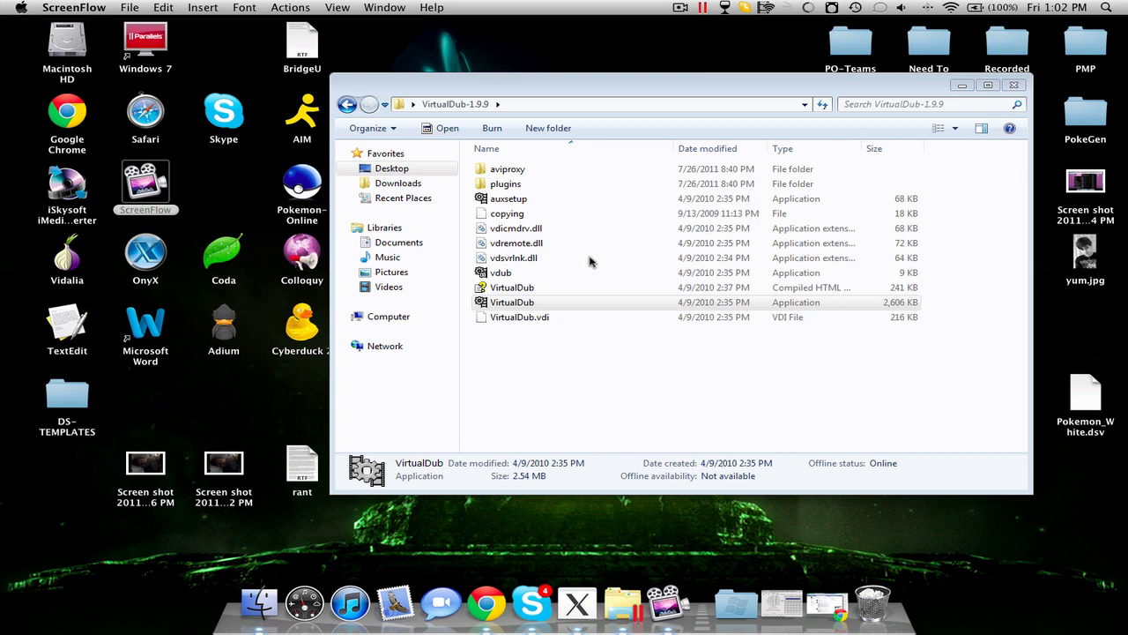
pyautogui.moveTo(588, 245)
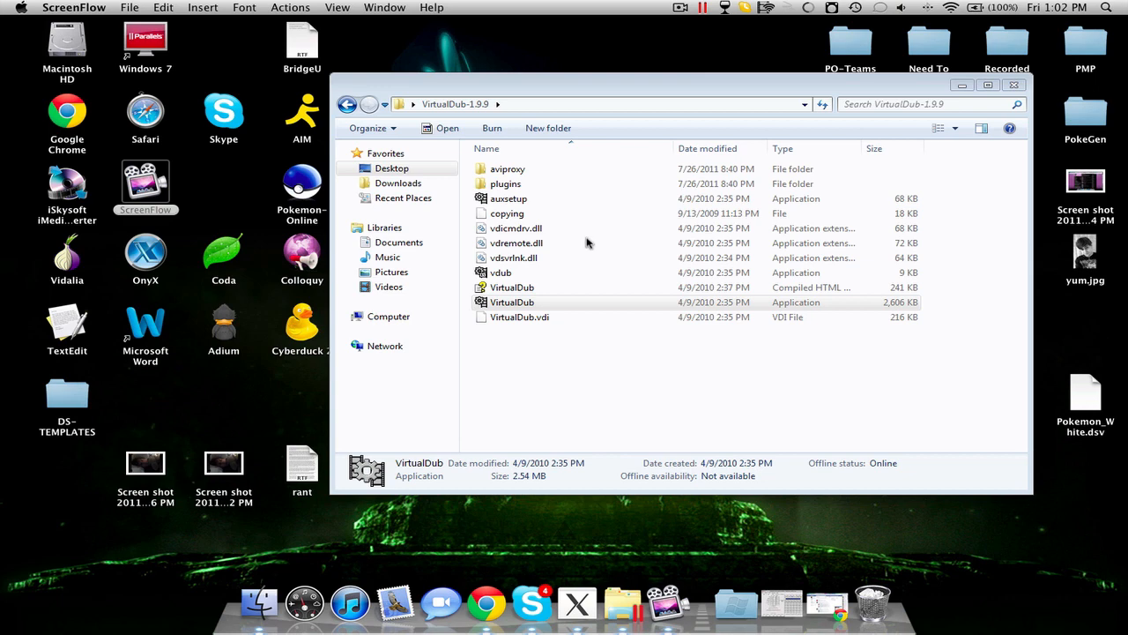
pyautogui.moveTo(589, 250)
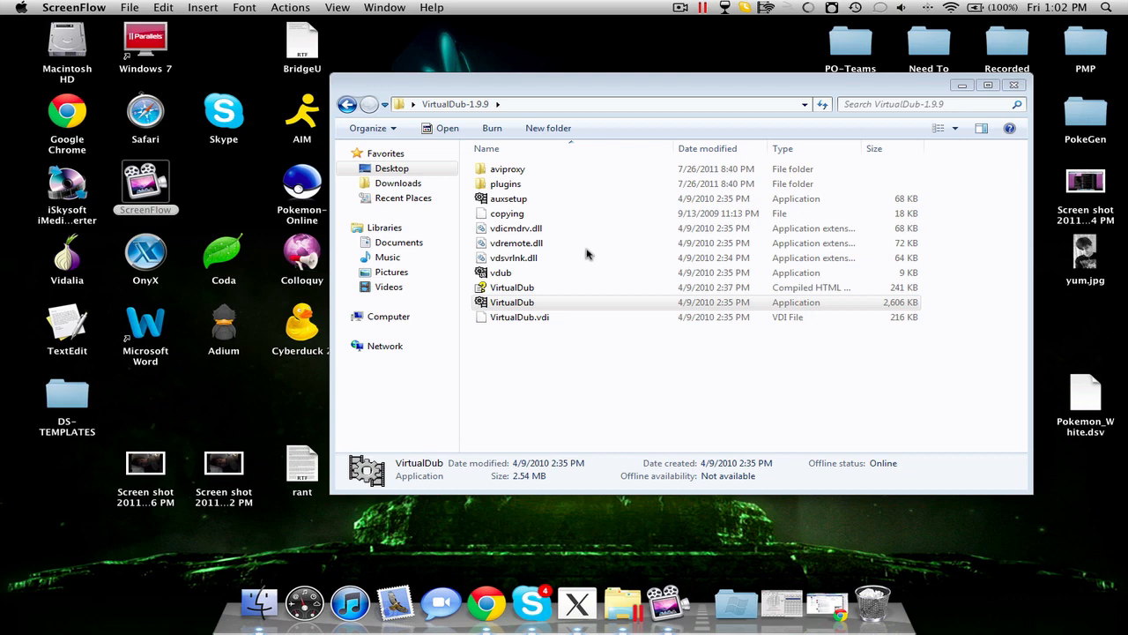
pyautogui.moveTo(555, 310)
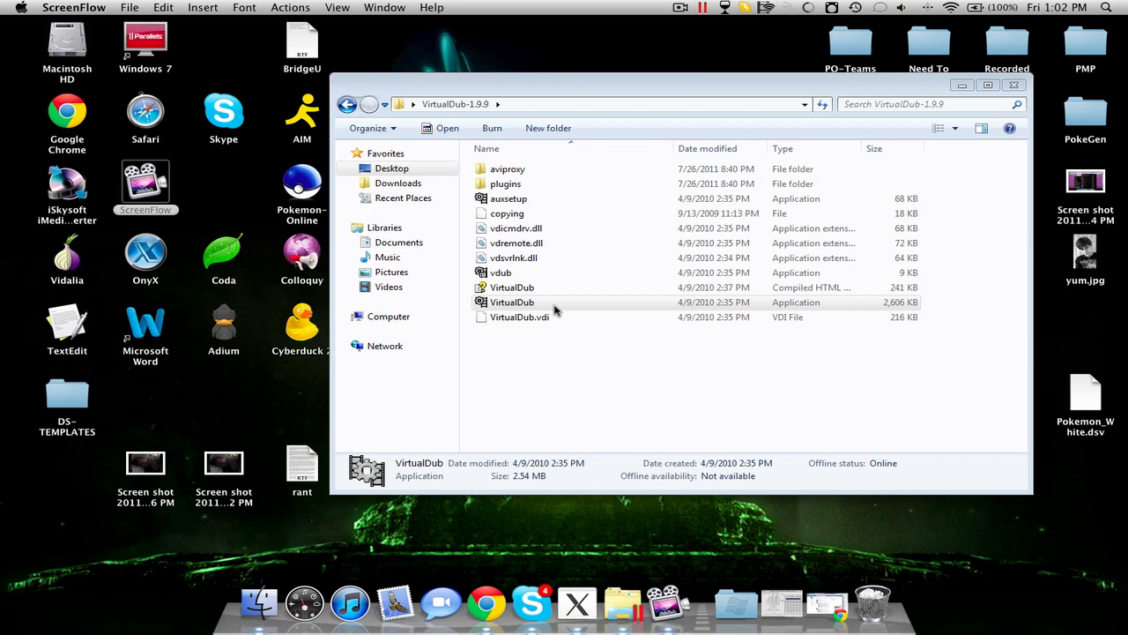
# Step: Launch VirtualDub.exe from the VirtualDub-1.9.9 program folder
pyautogui.click(511, 301)
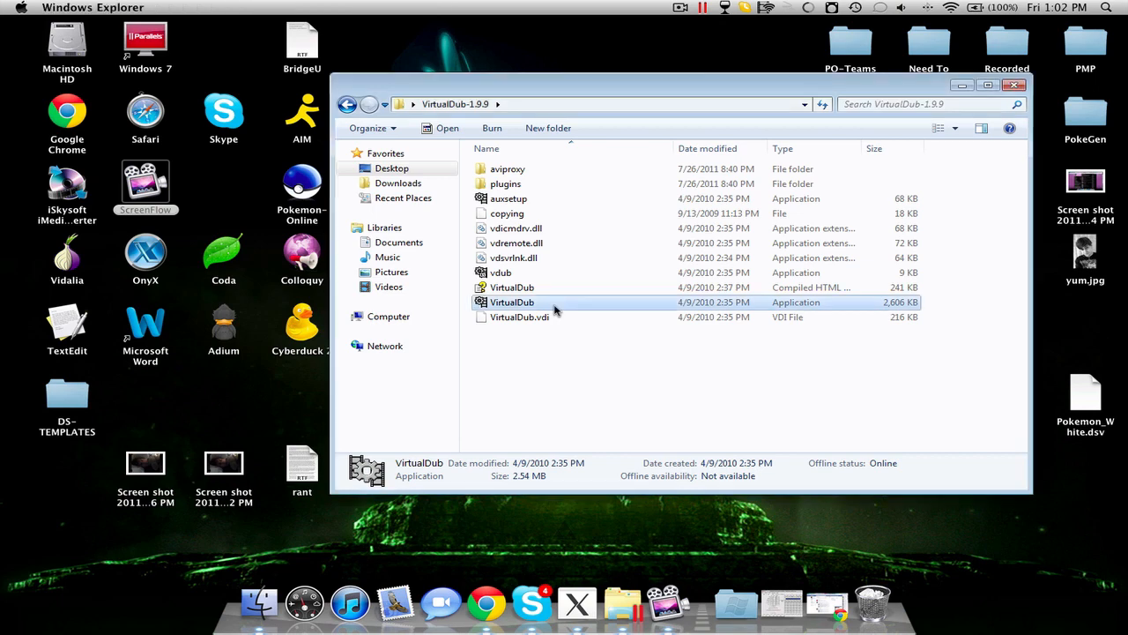
pyautogui.moveTo(529, 309)
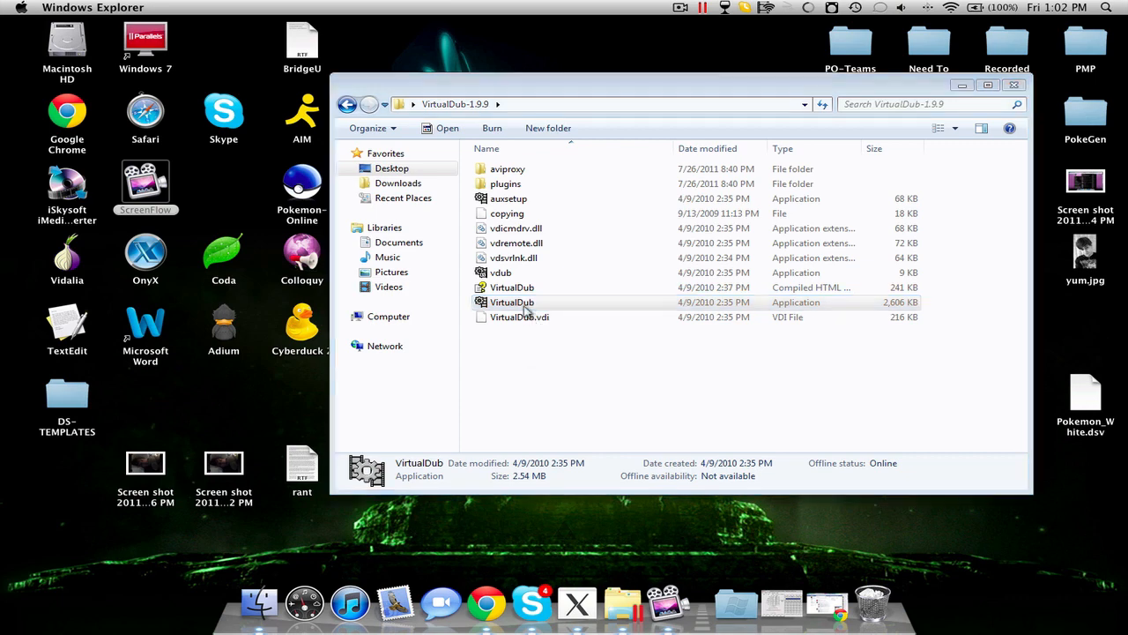
pyautogui.doubleClick(512, 301)
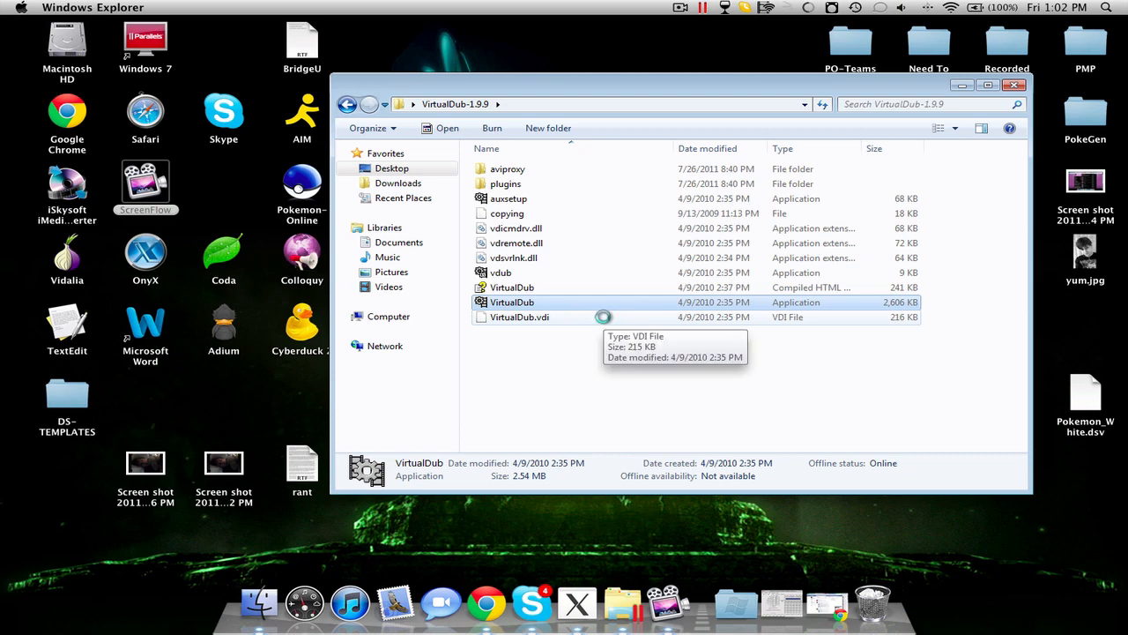
pyautogui.doubleClick(511, 302)
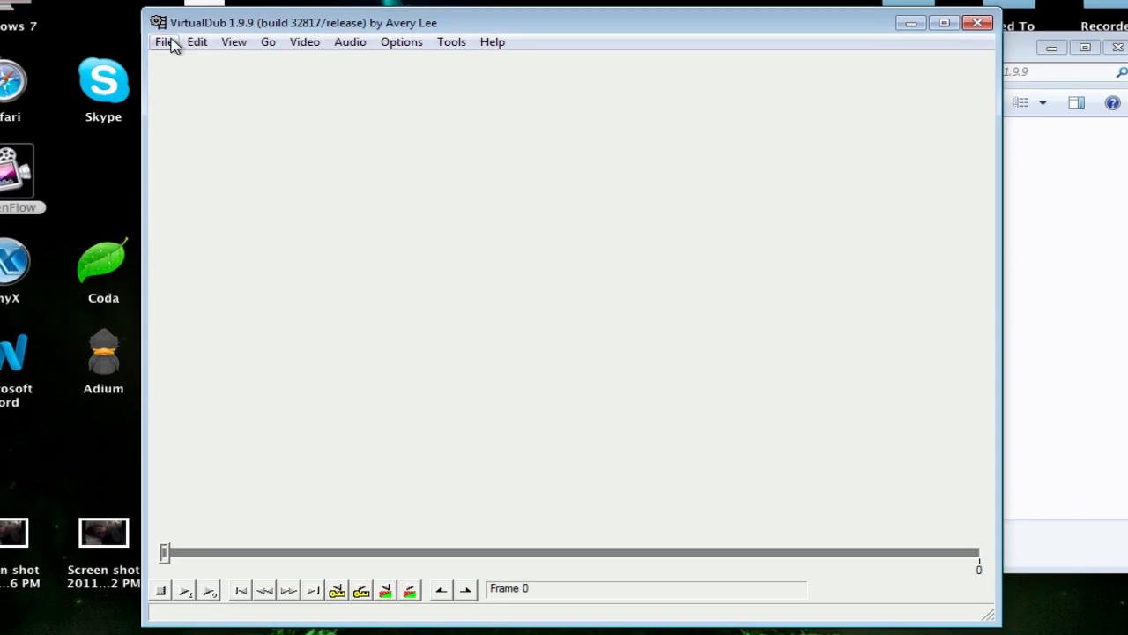
# Step: In the Open video file dialog, browse Desktop > [LC] vs. GoddessMaria and select the battle clip
pyautogui.click(194, 42)
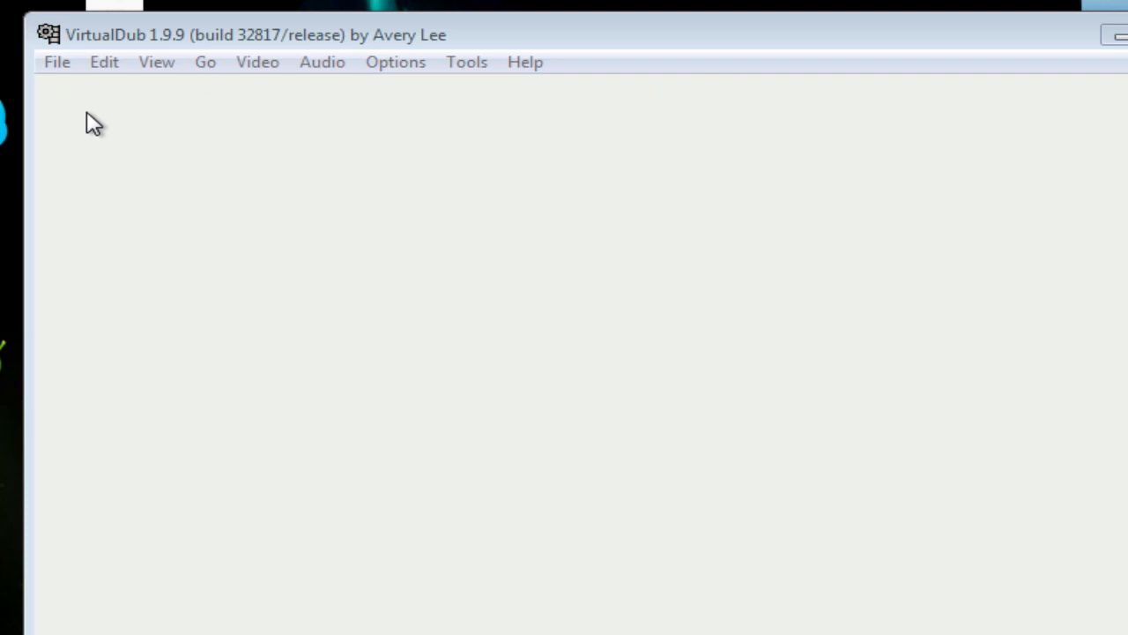
pyautogui.moveTo(98, 122)
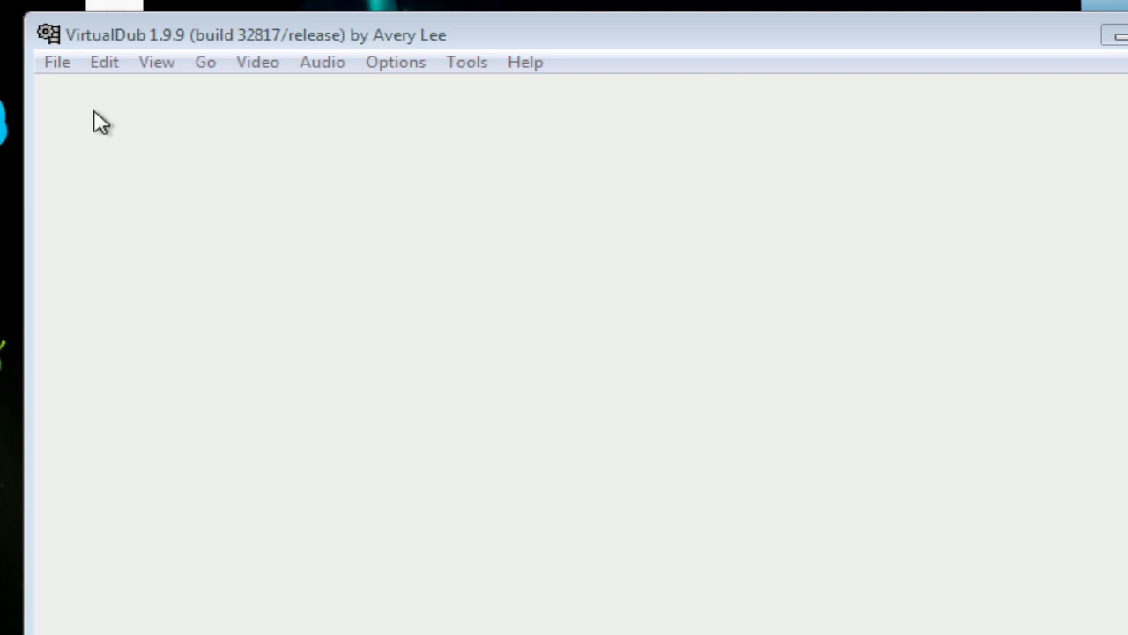
pyautogui.click(57, 61)
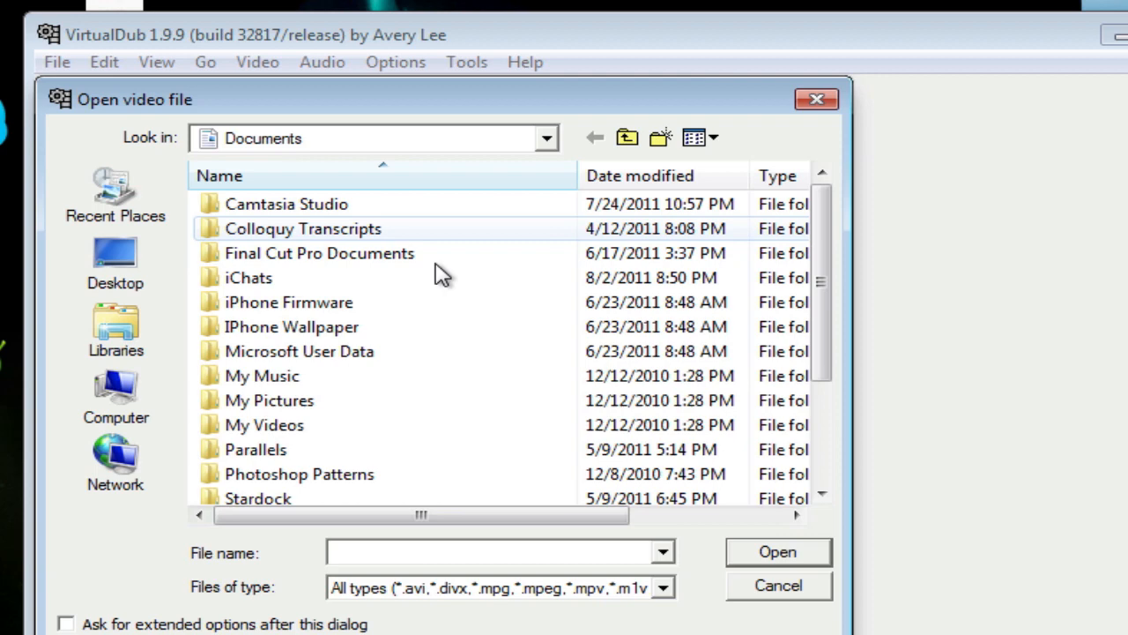
pyautogui.click(116, 261)
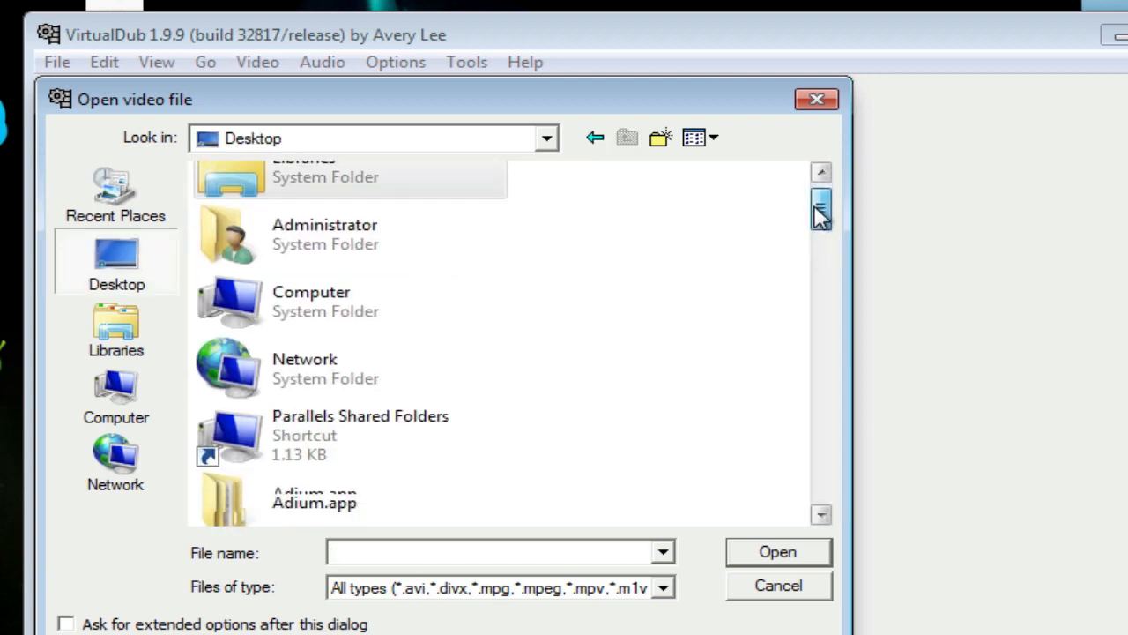
pyautogui.scroll(-3)
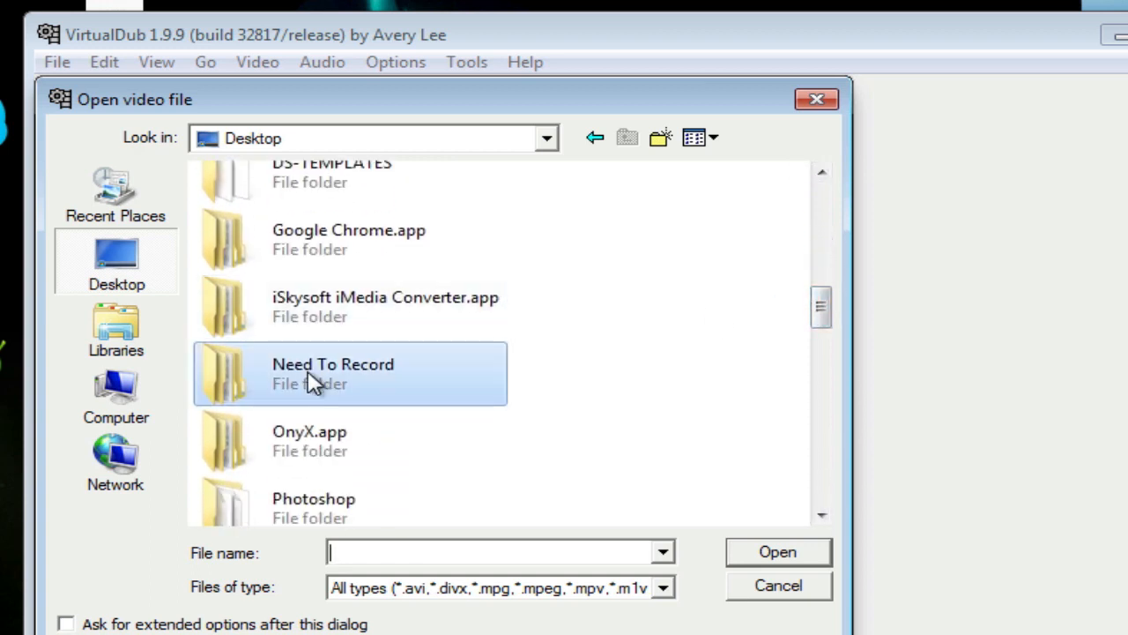
pyautogui.doubleClick(334, 370)
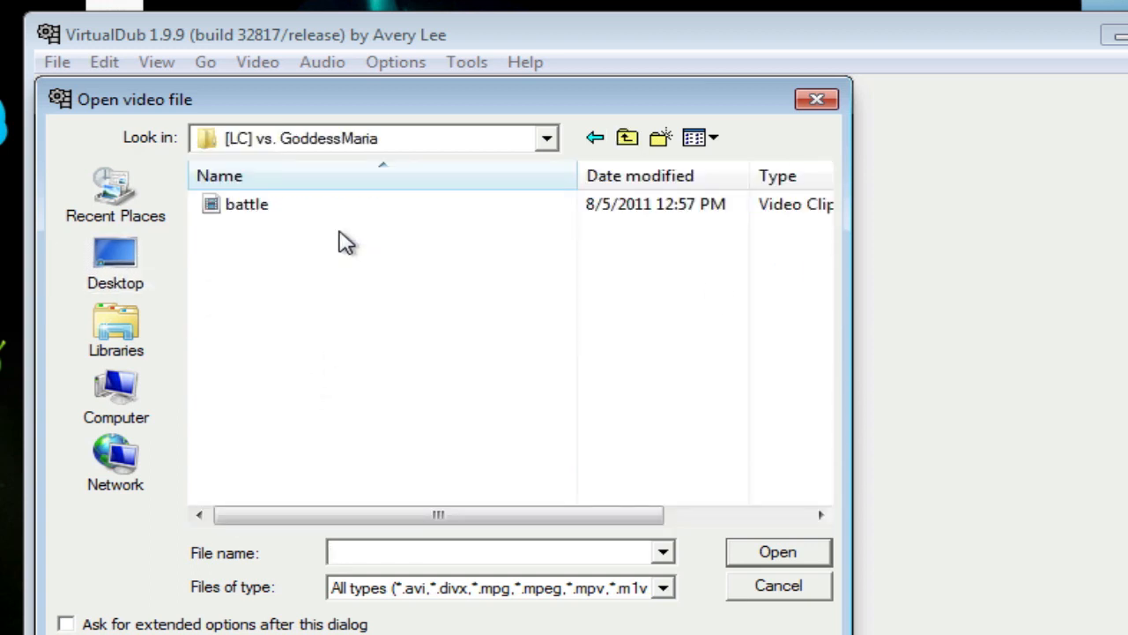
pyautogui.click(247, 204)
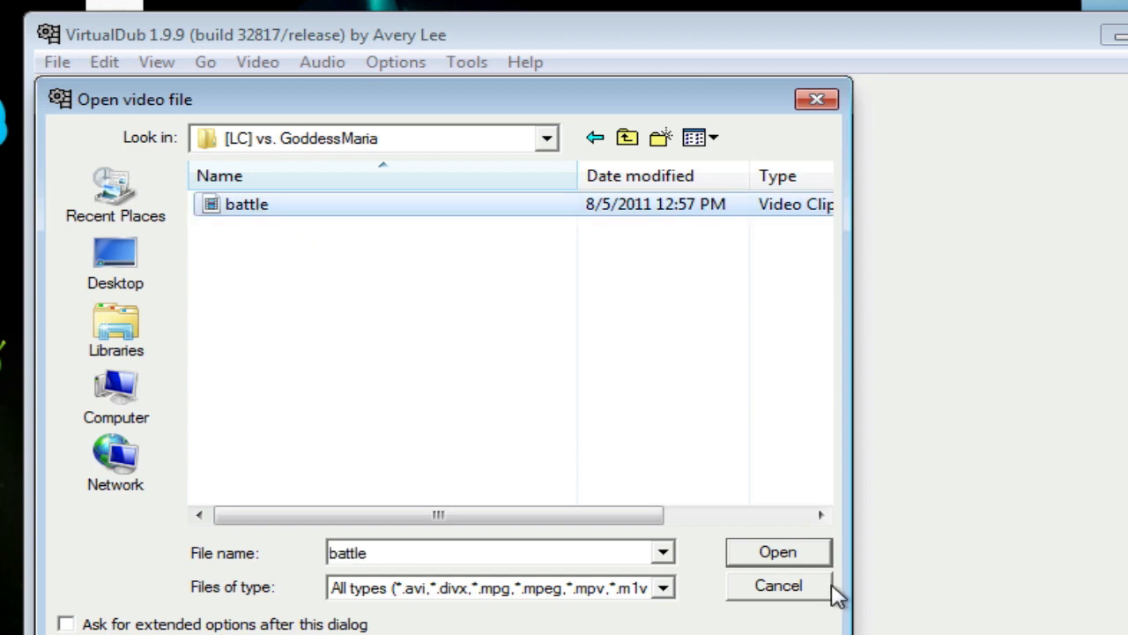
# Step: Load battle.avi so its first frame shows in the input and output panes
pyautogui.click(775, 550)
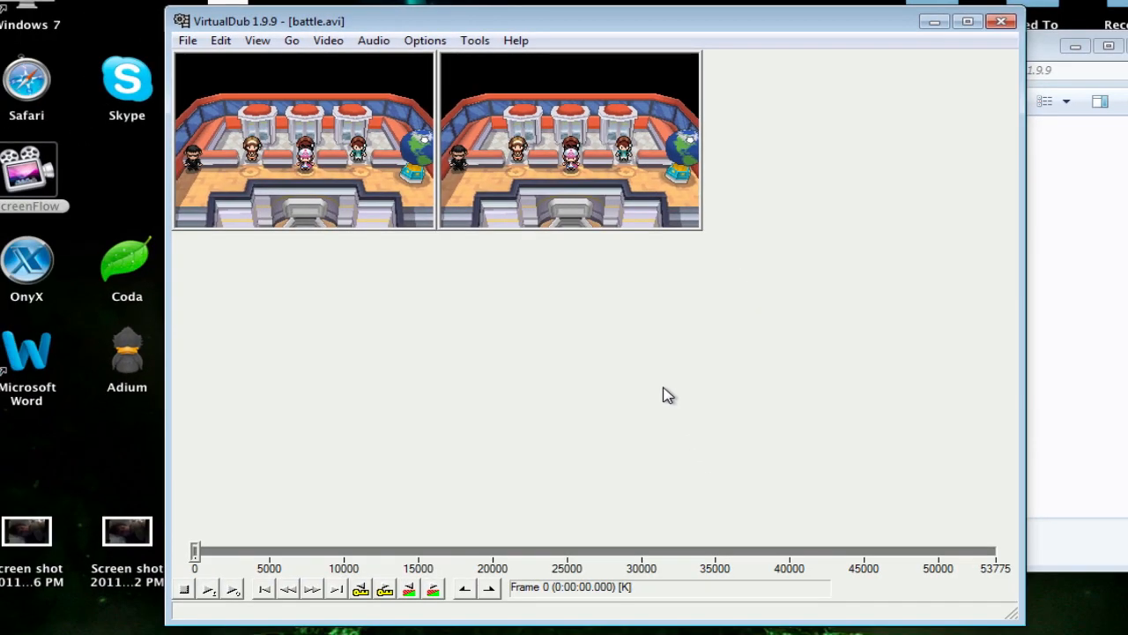
pyautogui.moveTo(532, 293)
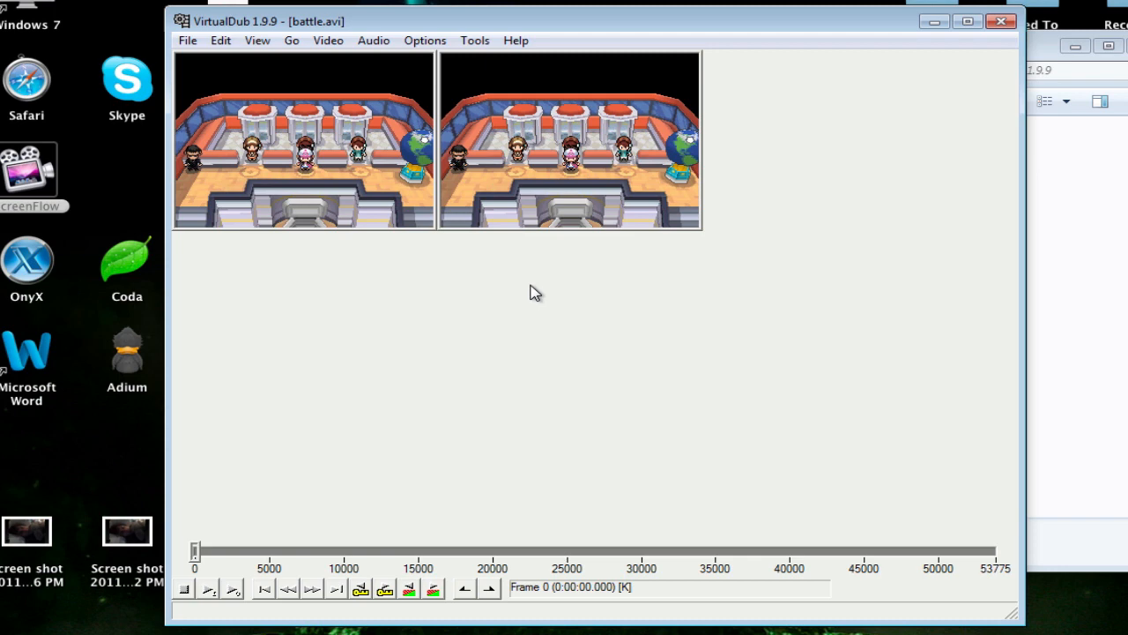
pyautogui.moveTo(328, 41)
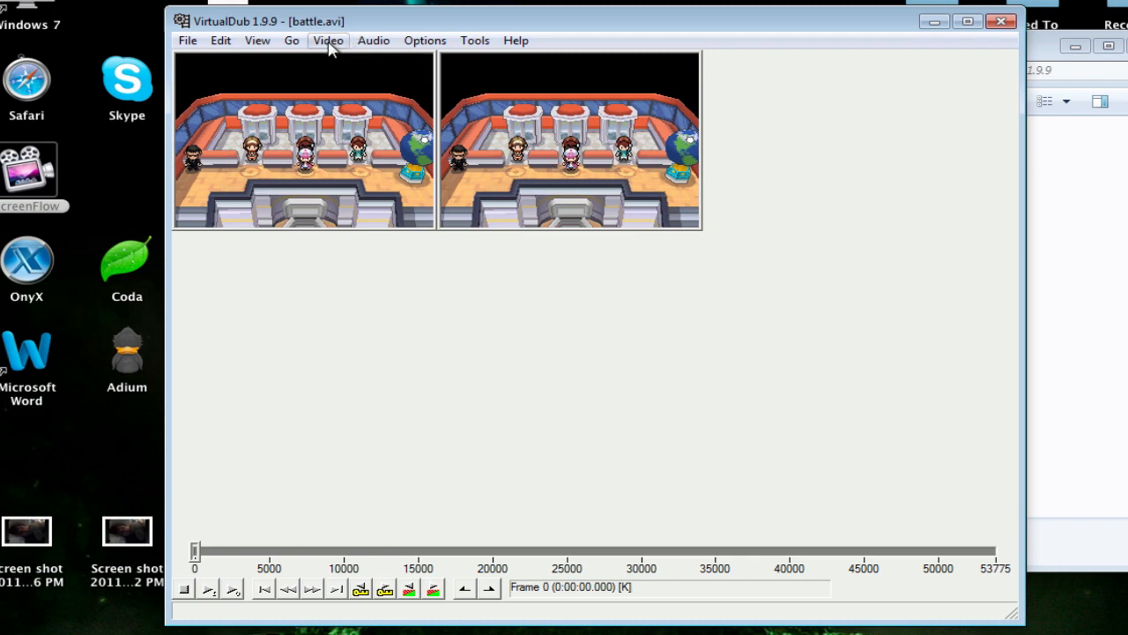
# Step: Add a resize filter to the video via Video > Filters > Add
pyautogui.click(328, 41)
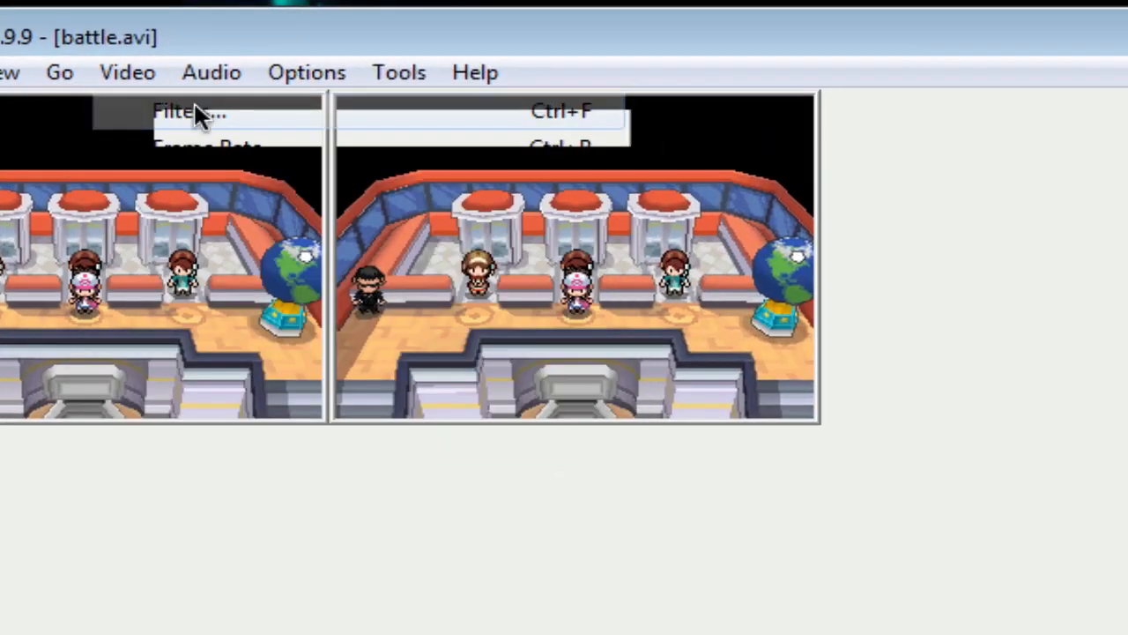
pyautogui.click(190, 109)
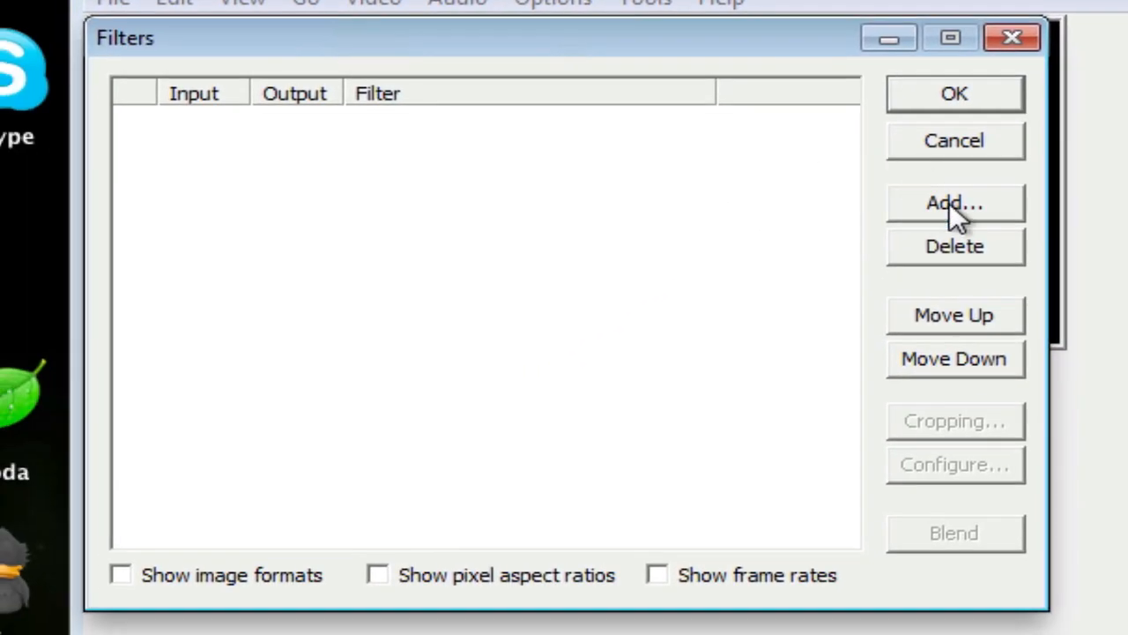
pyautogui.click(954, 202)
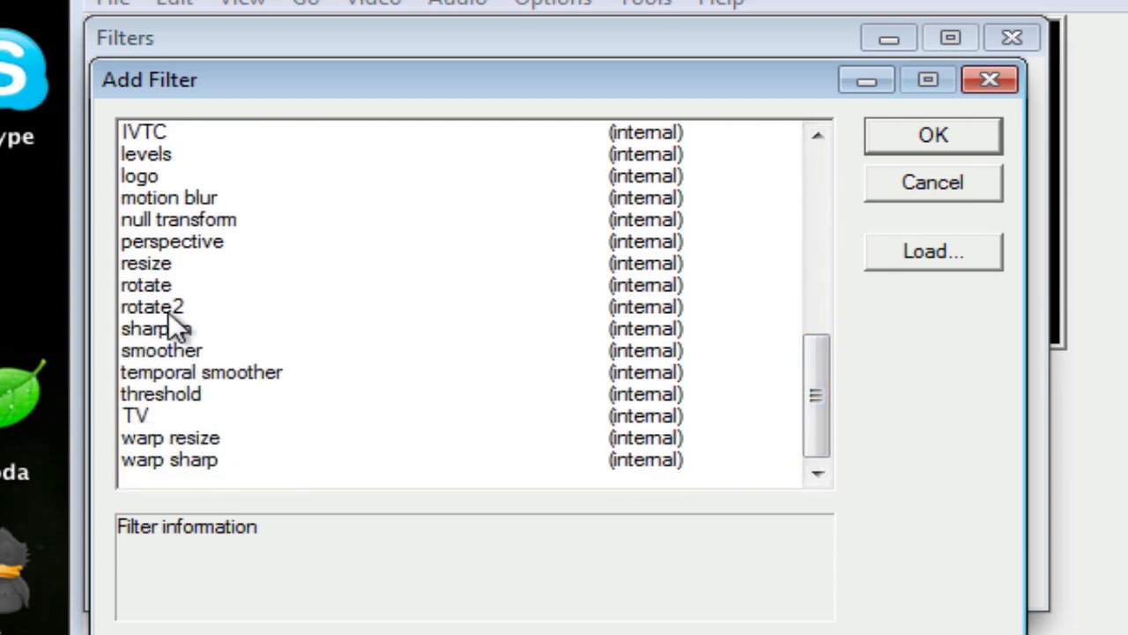
pyautogui.click(145, 263)
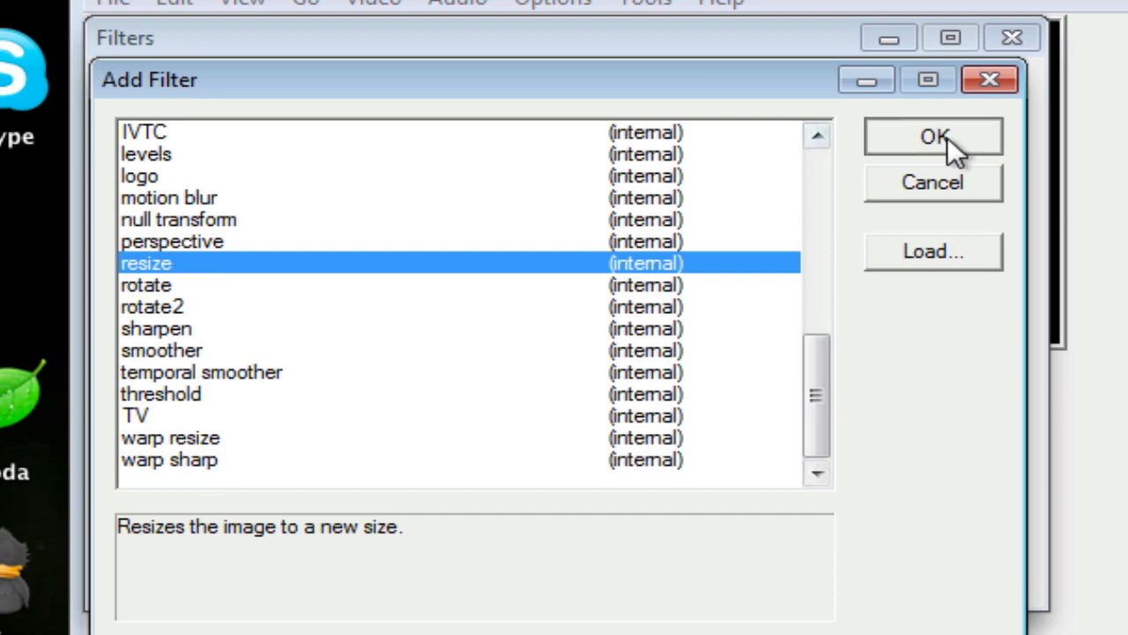
pyautogui.click(932, 137)
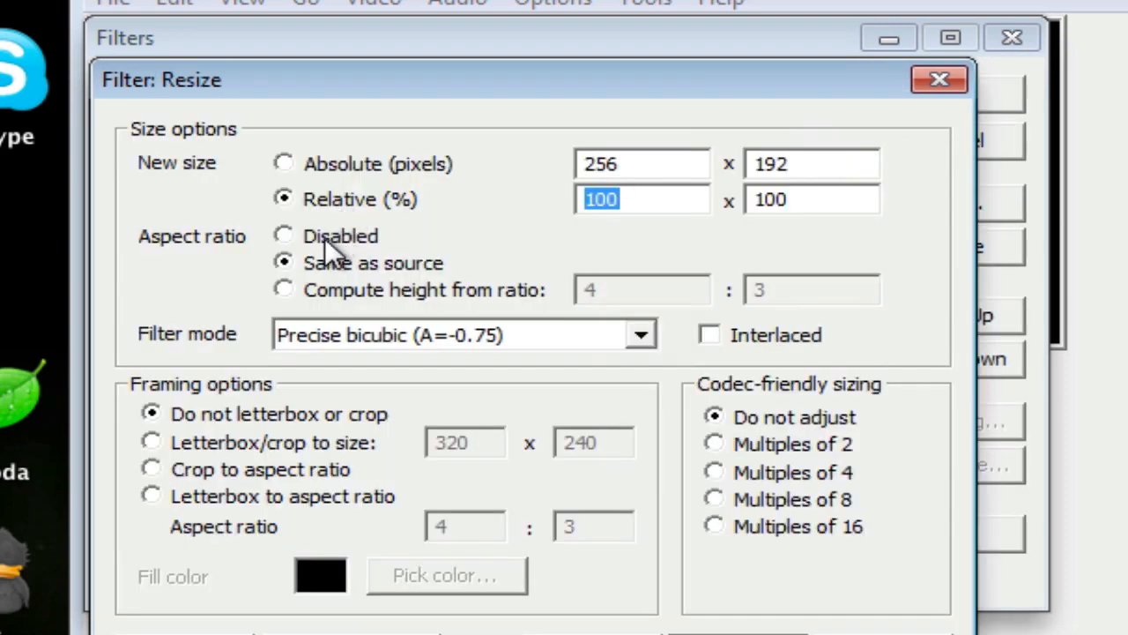
# Step: Set the resize to an absolute 1280 x 720 pixels with Nearest neighbor filter mode
pyautogui.click(284, 236)
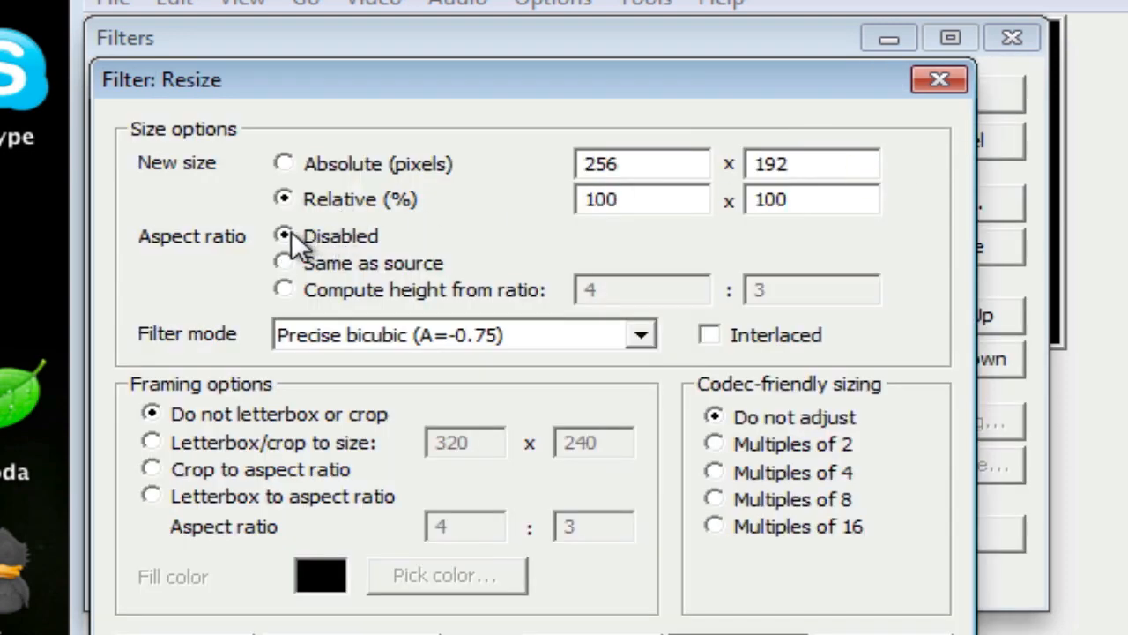
pyautogui.moveTo(296, 177)
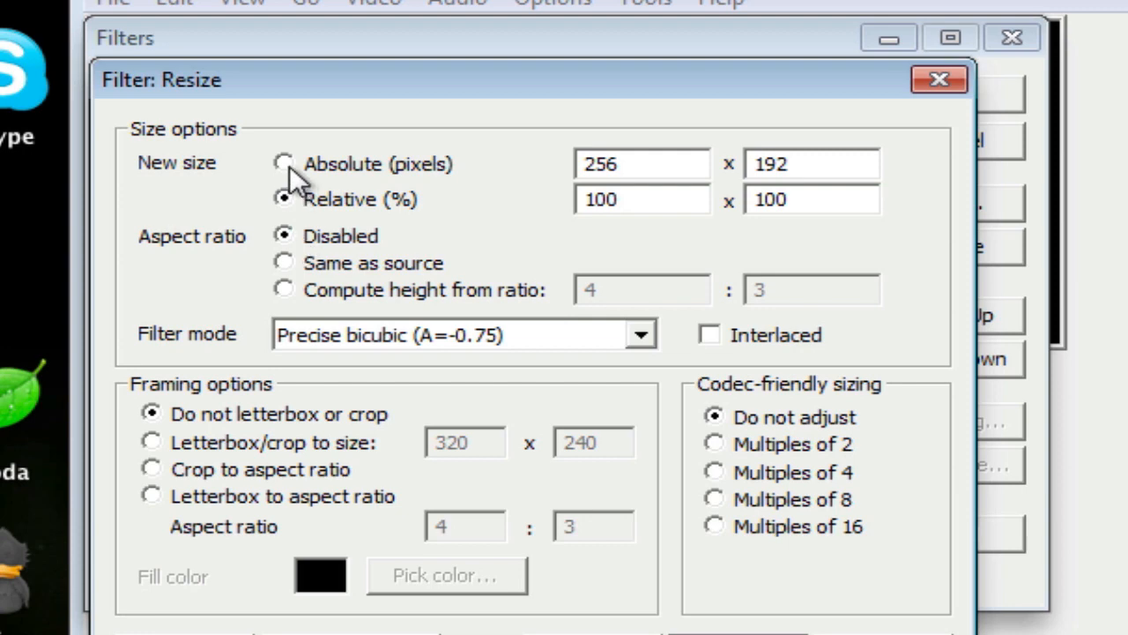
pyautogui.click(284, 162)
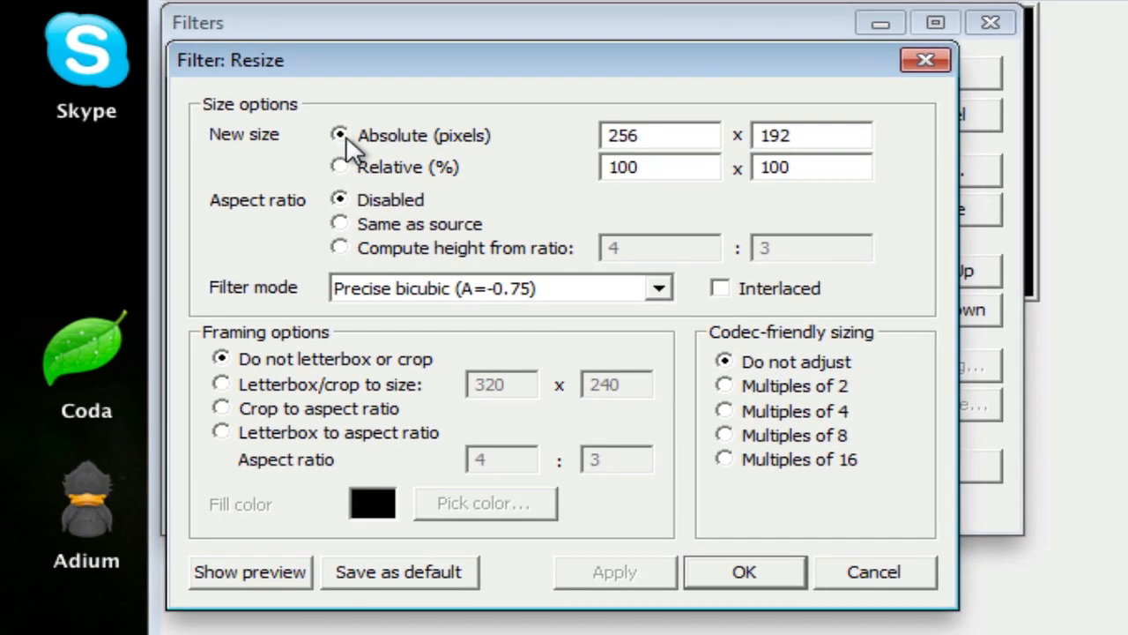
pyautogui.tripleClick(660, 134)
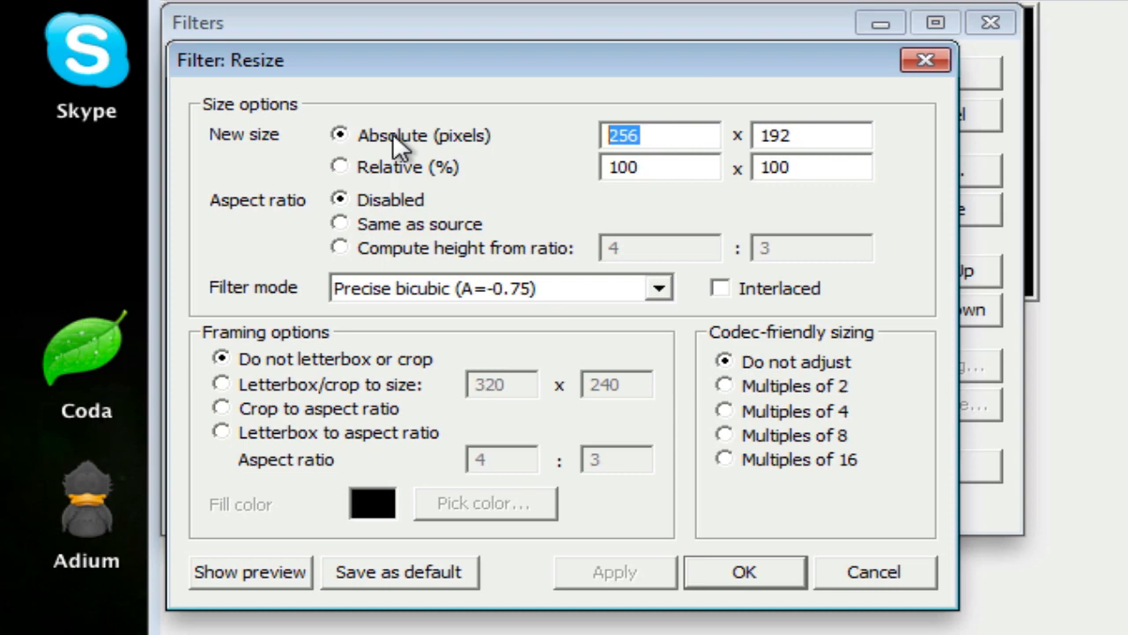
pyautogui.write('1280')
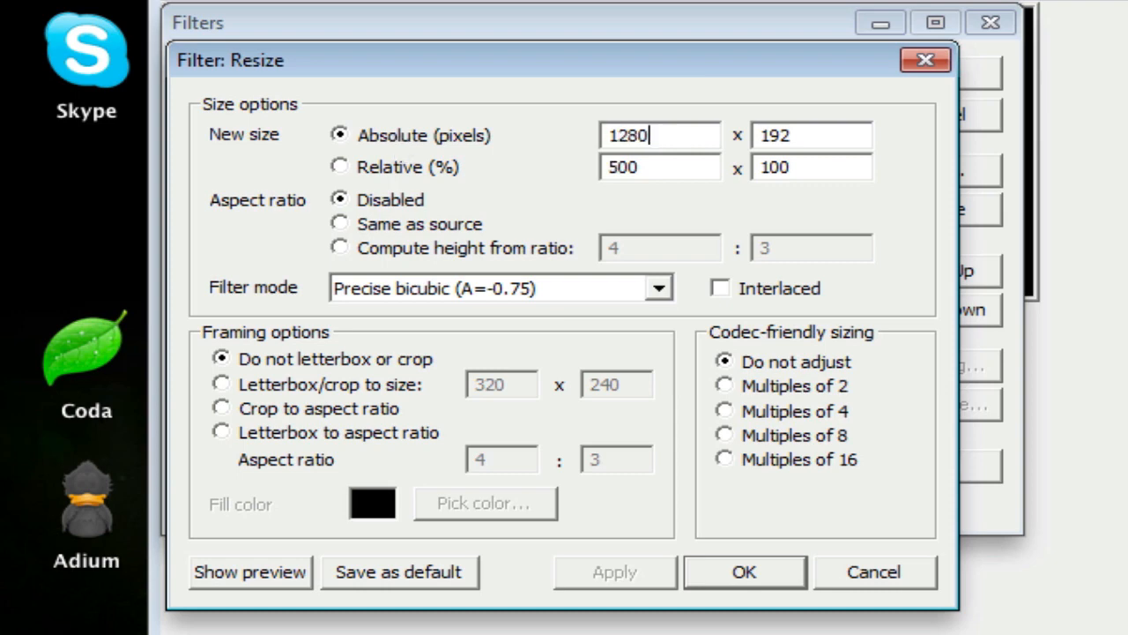
pyautogui.tripleClick(811, 134)
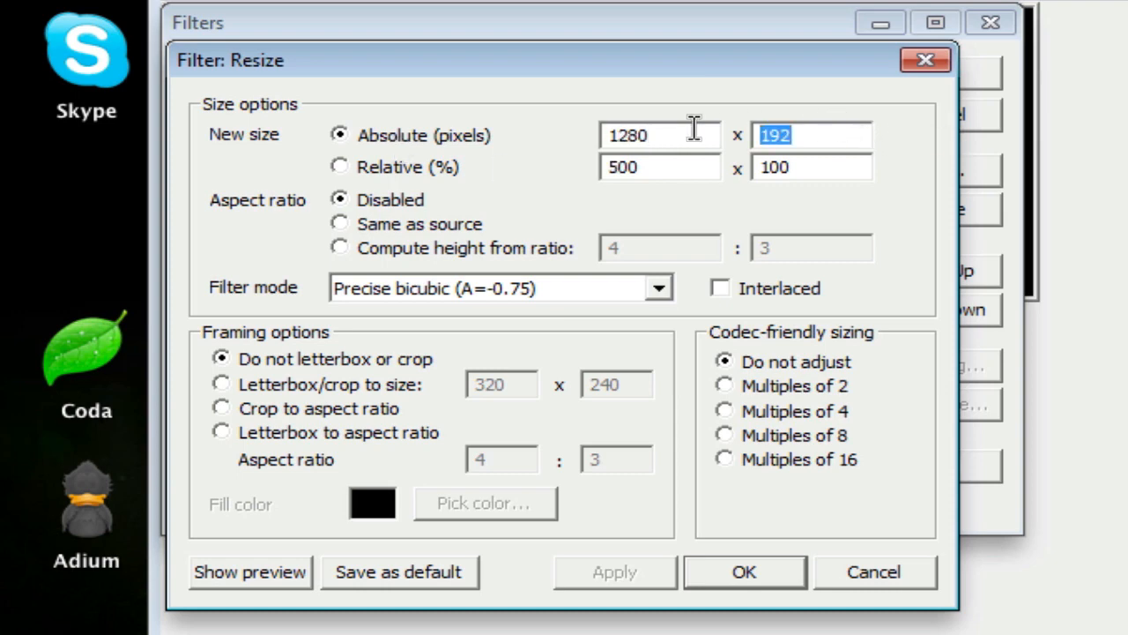
pyautogui.write('720')
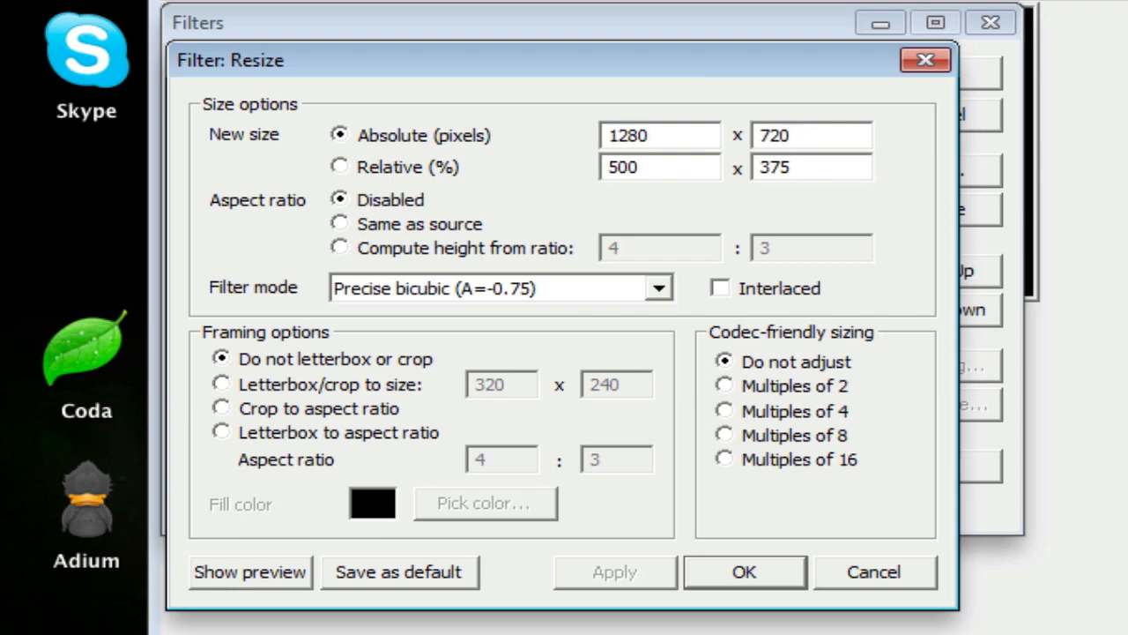
pyautogui.click(809, 134)
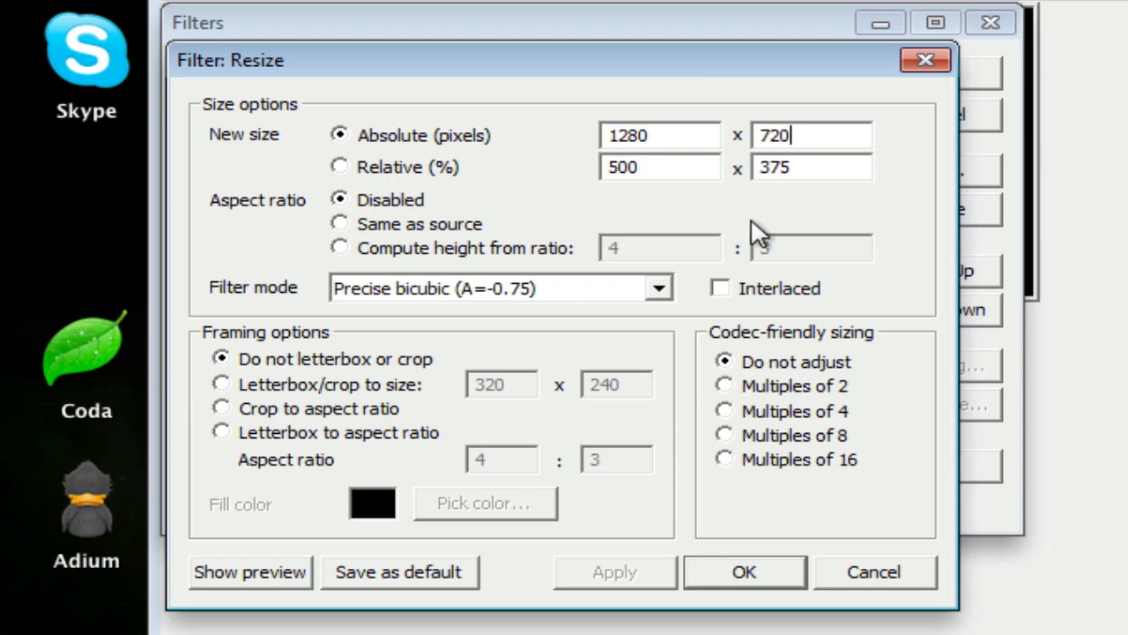
pyautogui.moveTo(670, 307)
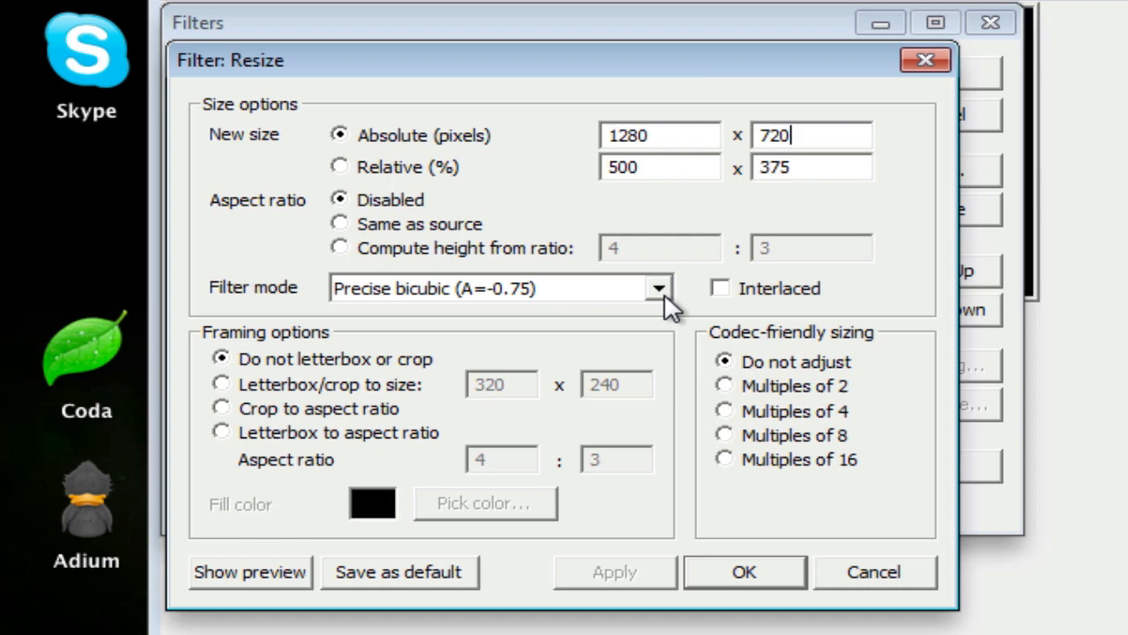
pyautogui.click(660, 287)
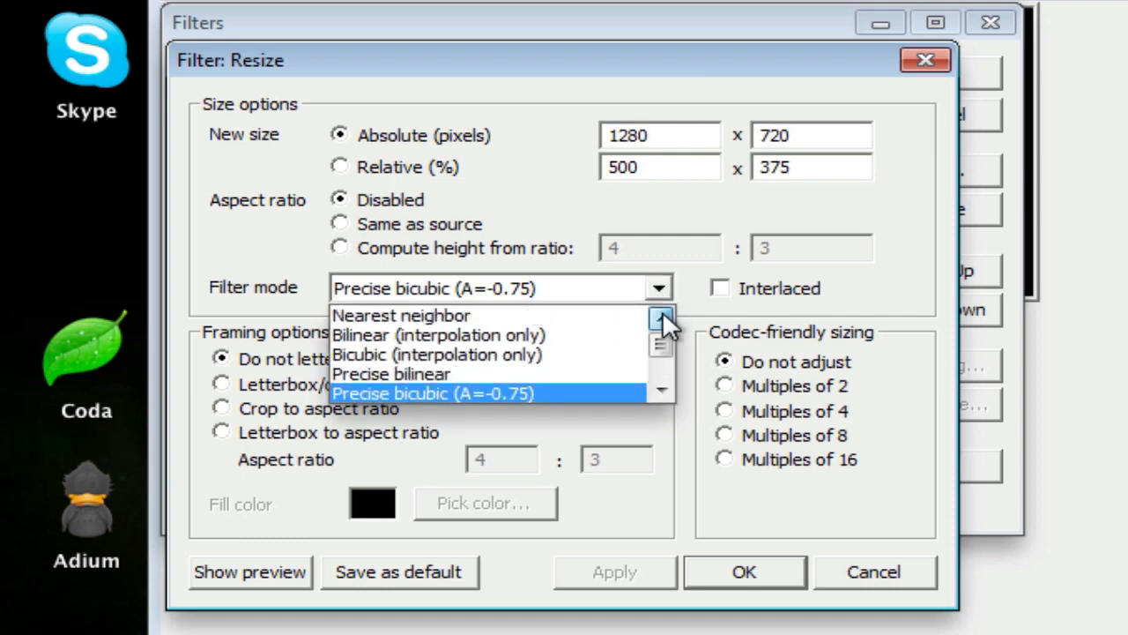
pyautogui.click(401, 313)
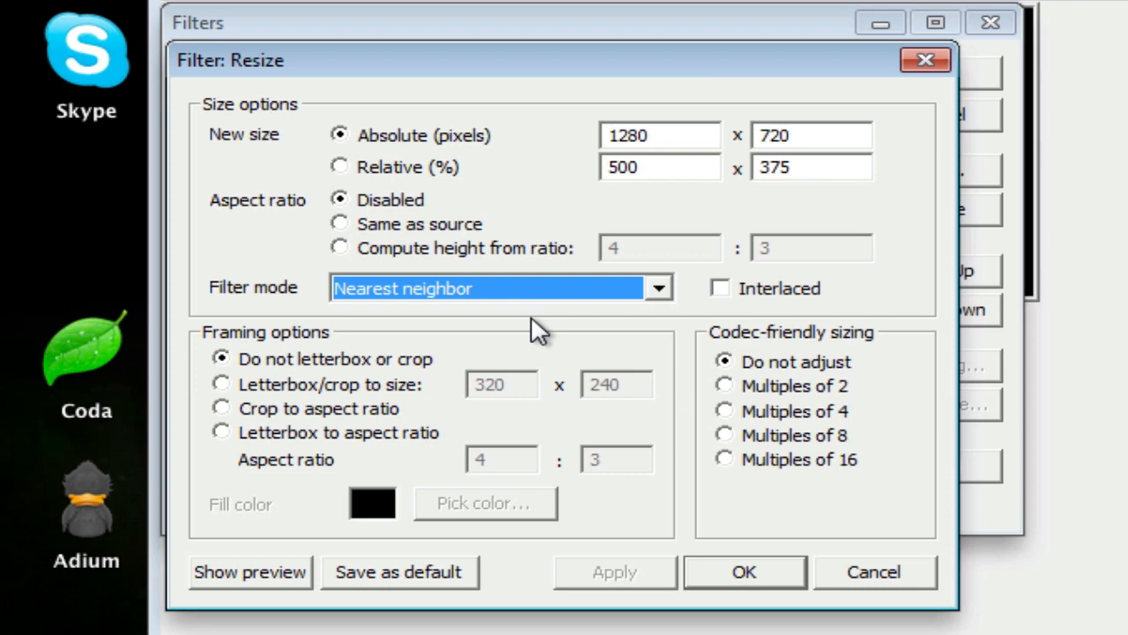
pyautogui.moveTo(595, 349)
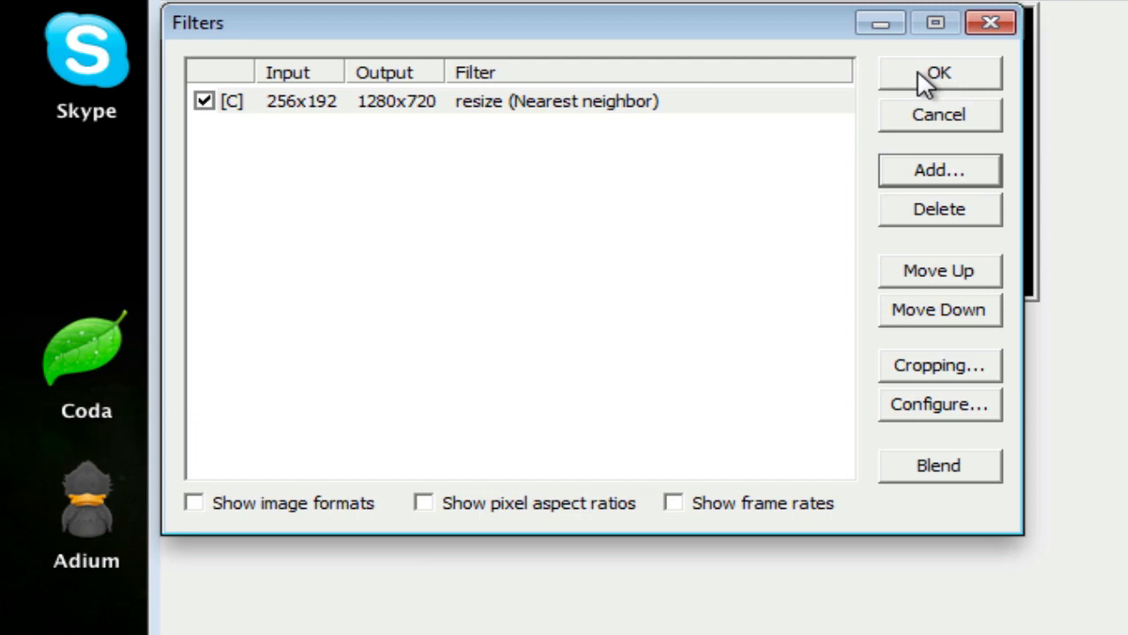
# Step: Accept the filter list, then preview the filtered output briefly and stop it
pyautogui.click(938, 74)
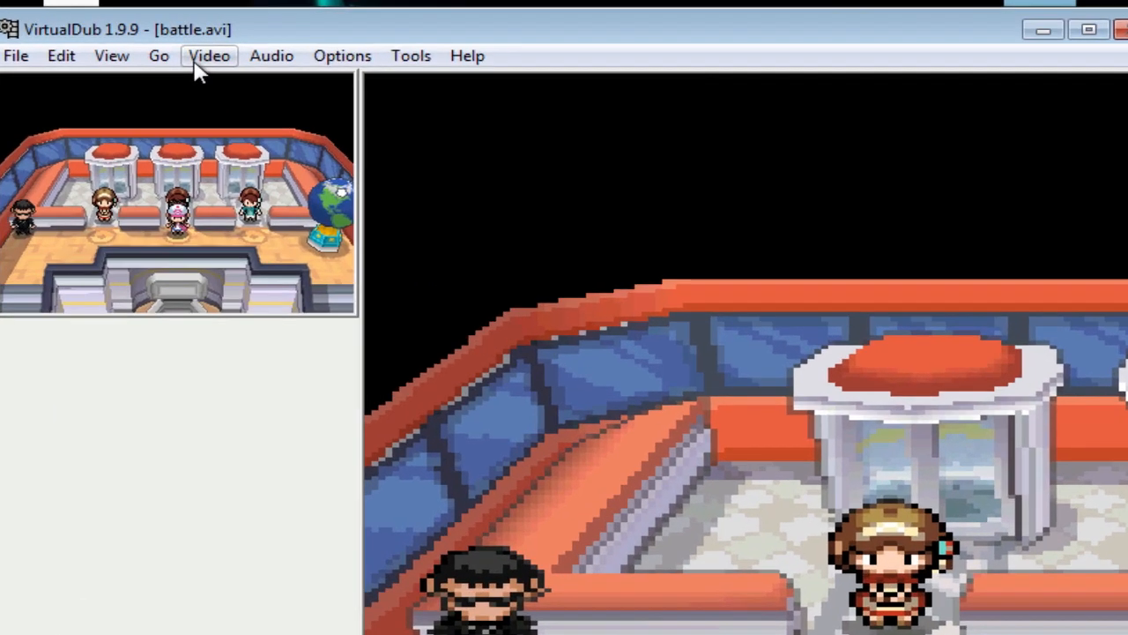
pyautogui.click(208, 55)
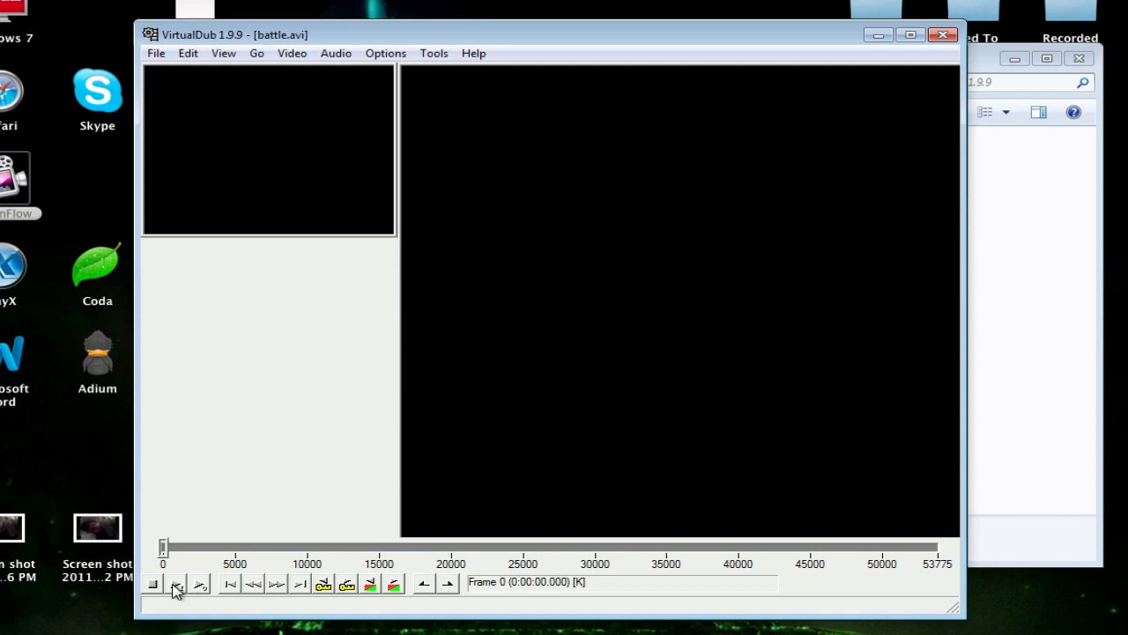
pyautogui.moveTo(338, 49)
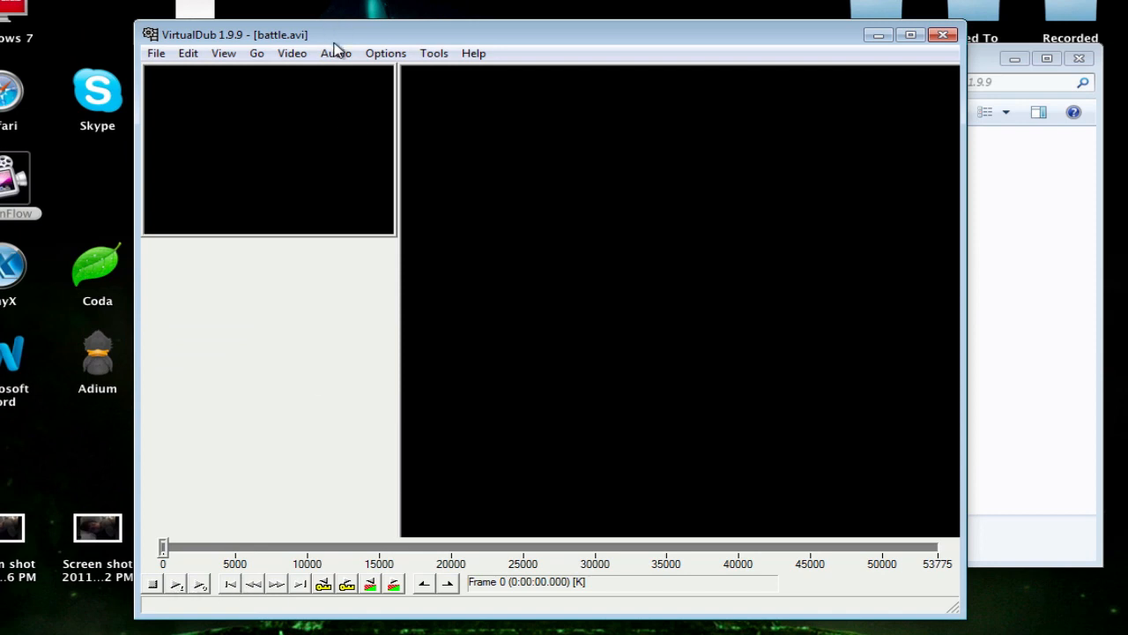
pyautogui.moveTo(177, 591)
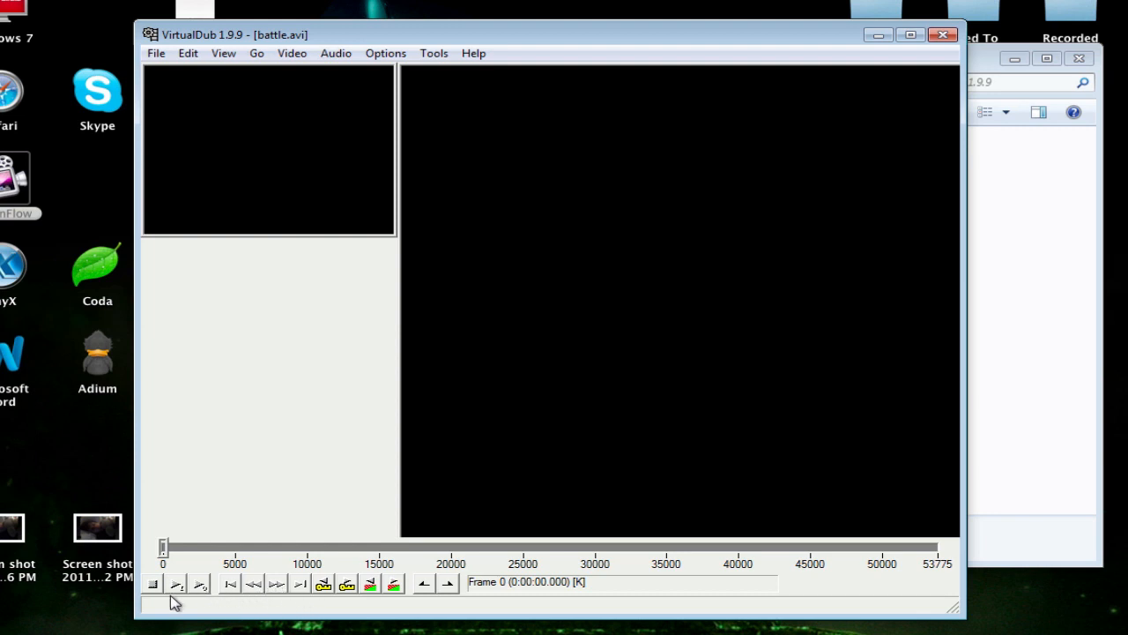
pyautogui.click(176, 581)
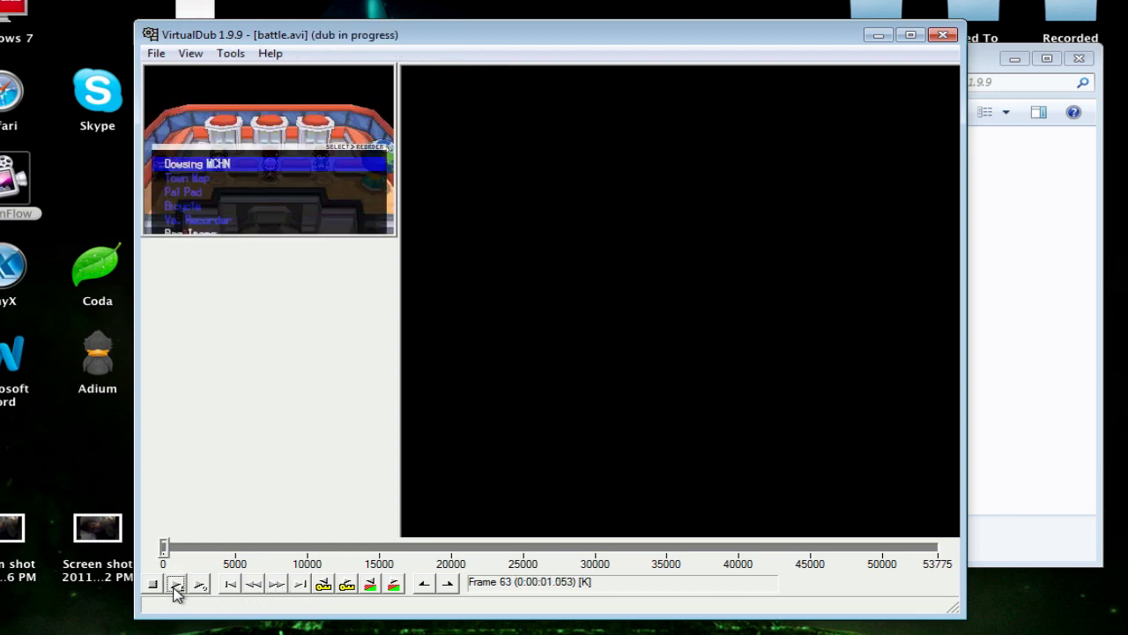
pyautogui.click(176, 583)
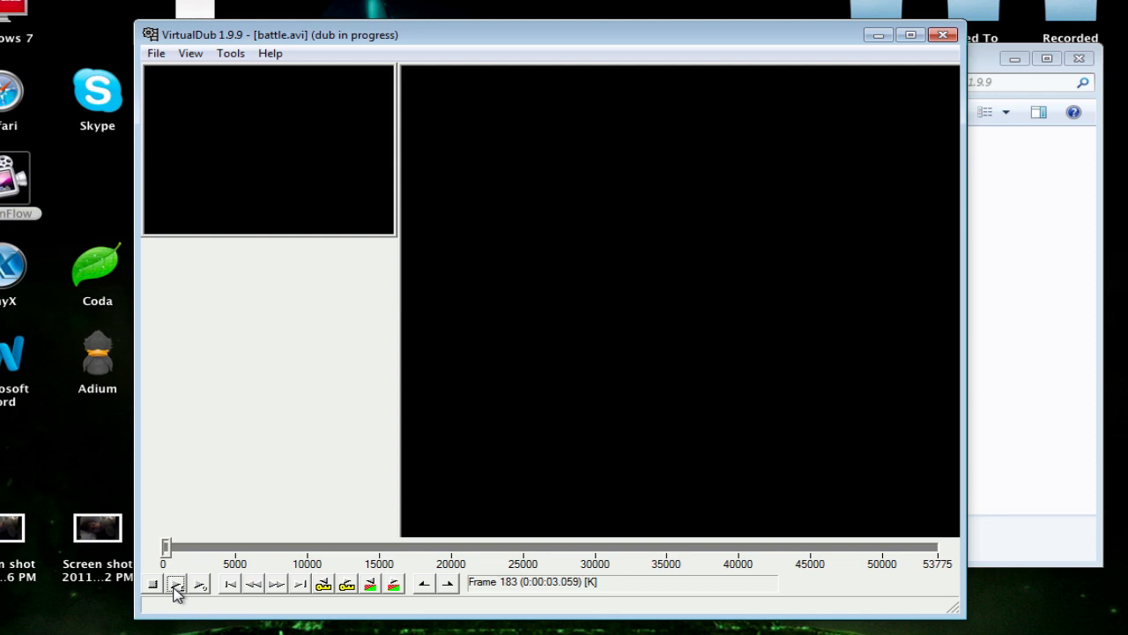
pyautogui.click(151, 584)
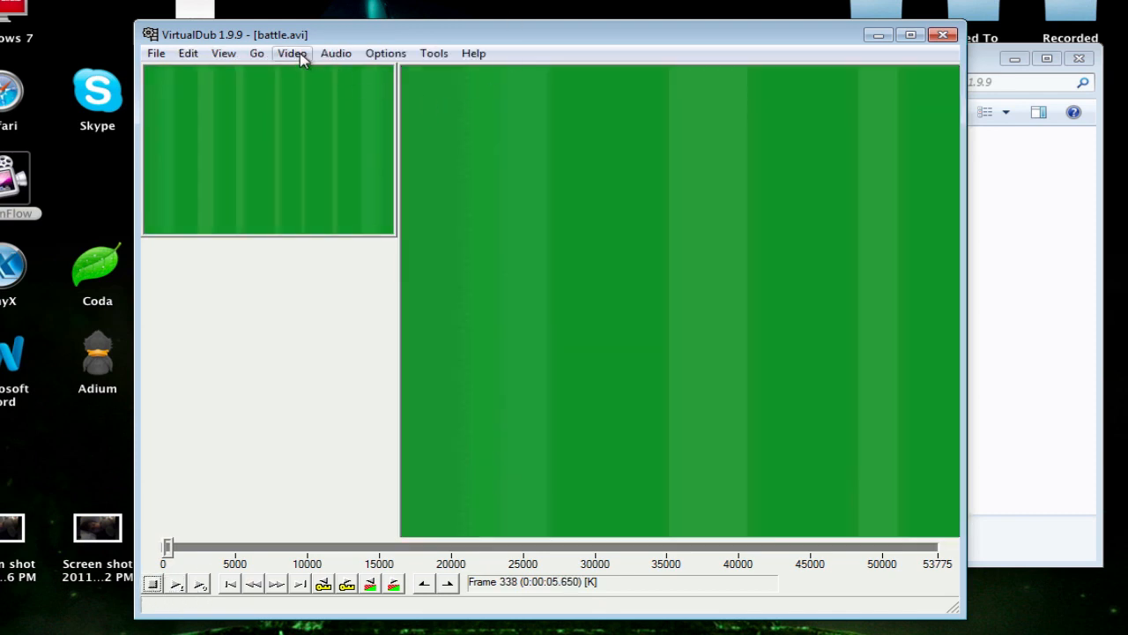
# Step: In Video > Frame Rate, convert the video to a fixed 30 fps
pyautogui.click(257, 53)
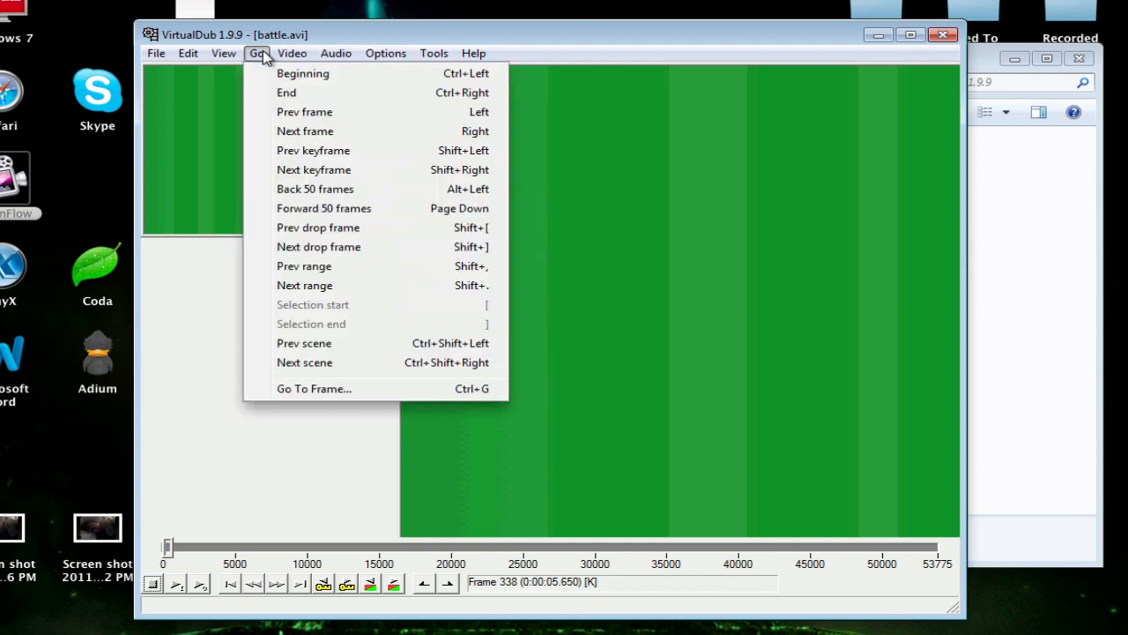
pyautogui.click(292, 53)
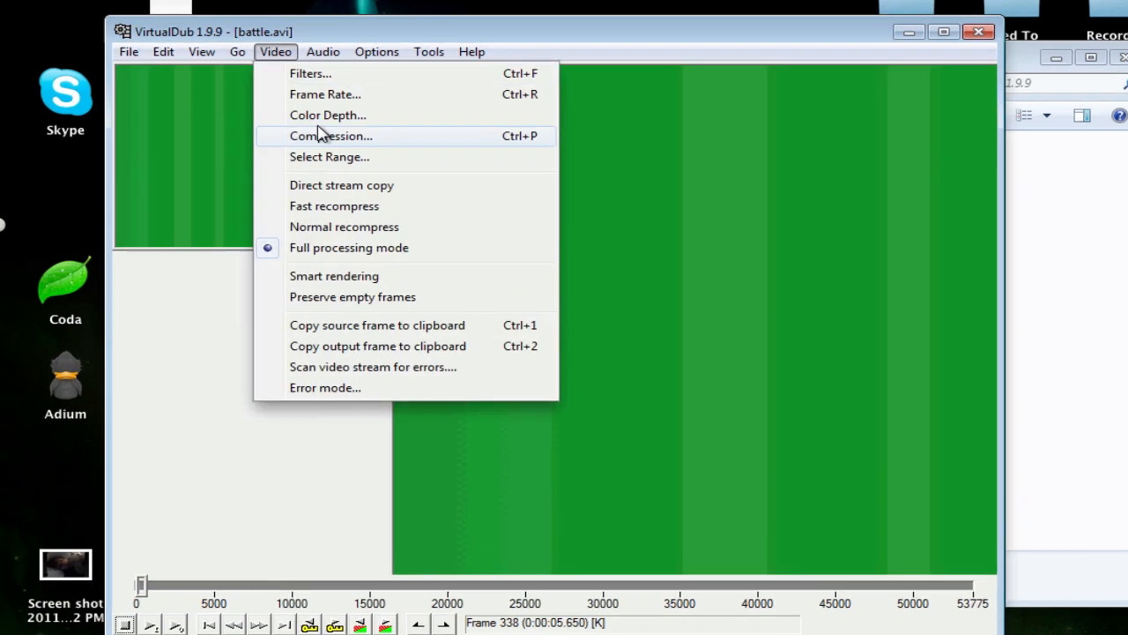
pyautogui.click(324, 95)
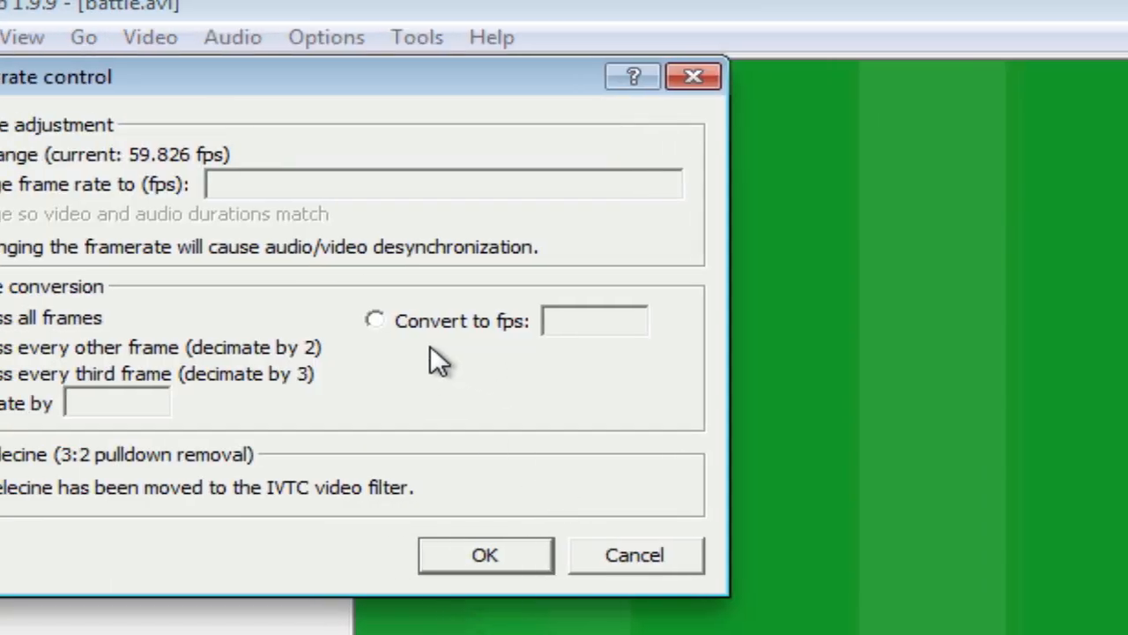
pyautogui.click(374, 321)
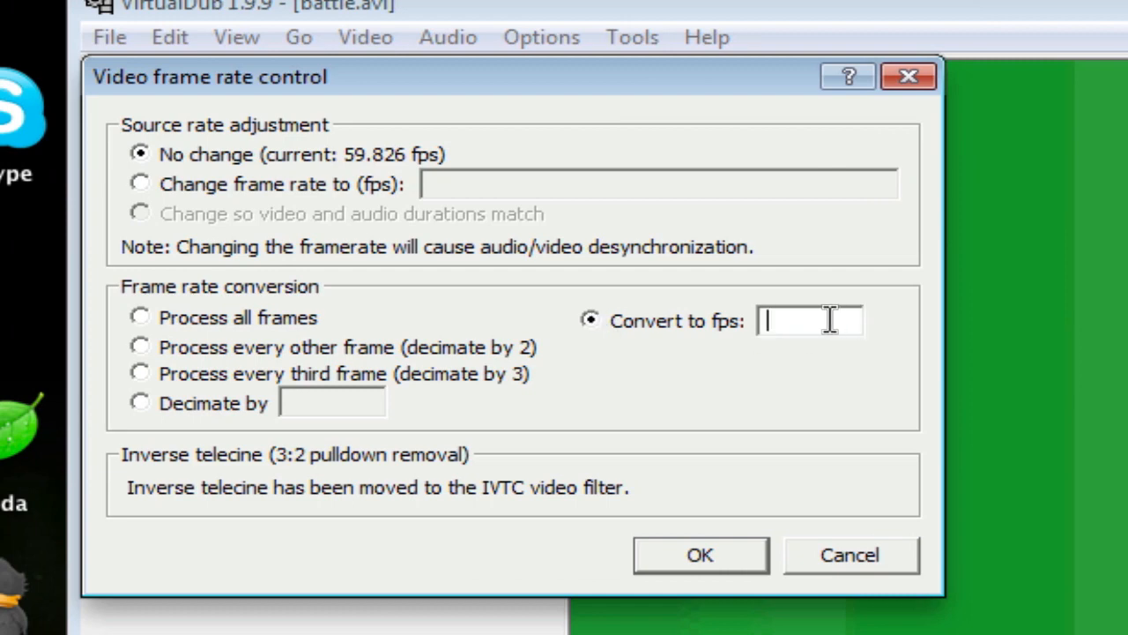
pyautogui.write('30')
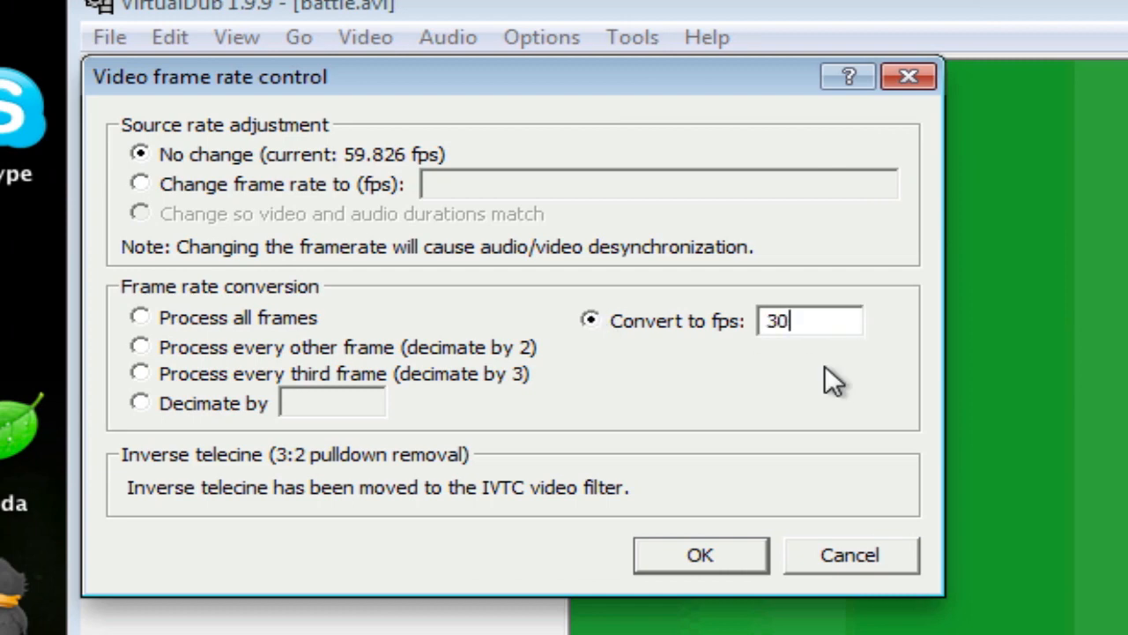
pyautogui.moveTo(702, 553)
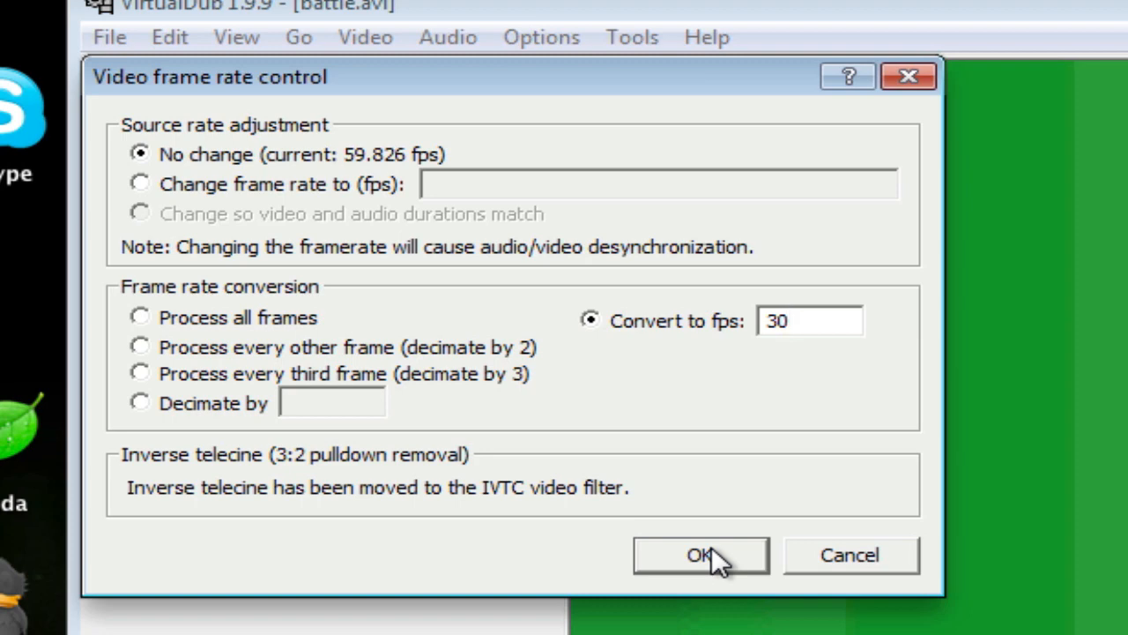
pyautogui.moveTo(683, 564)
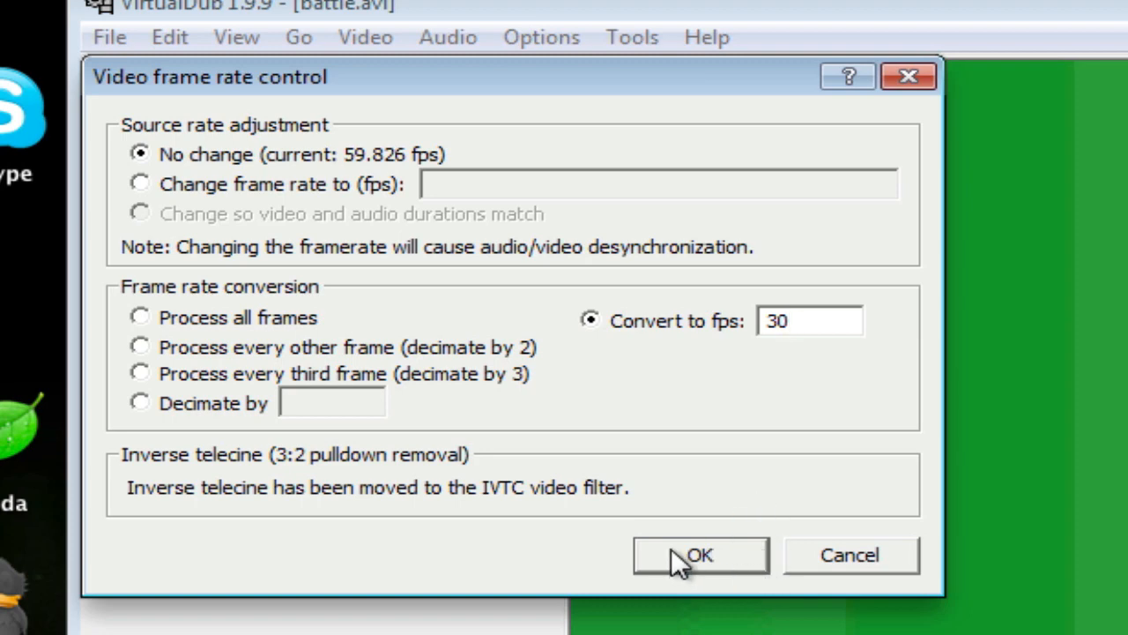
pyautogui.click(700, 553)
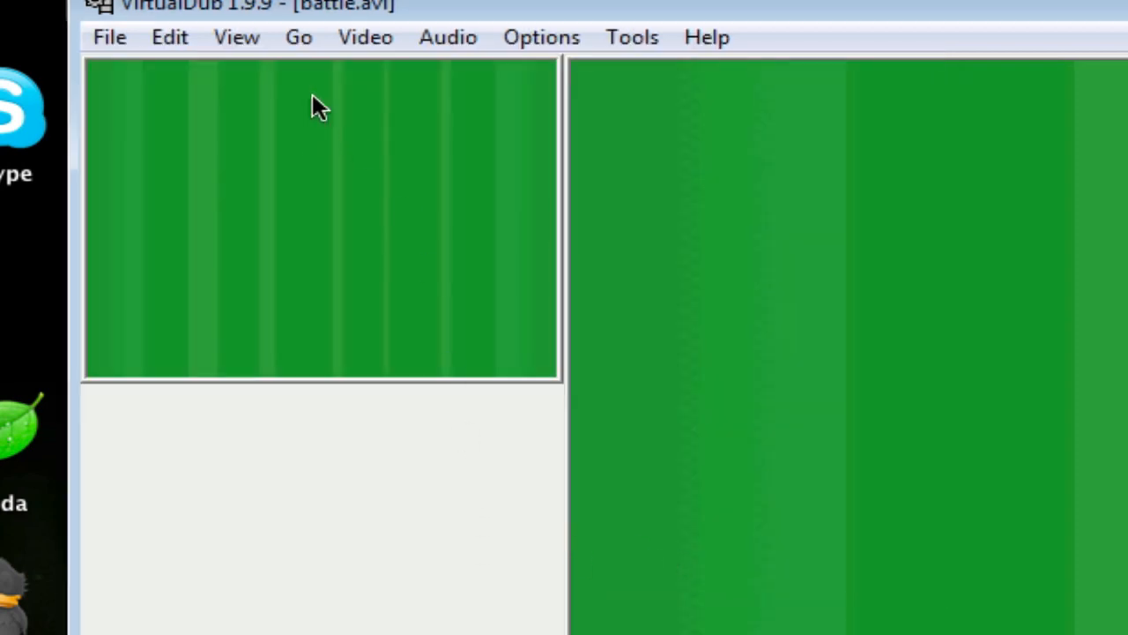
pyautogui.moveTo(365, 37)
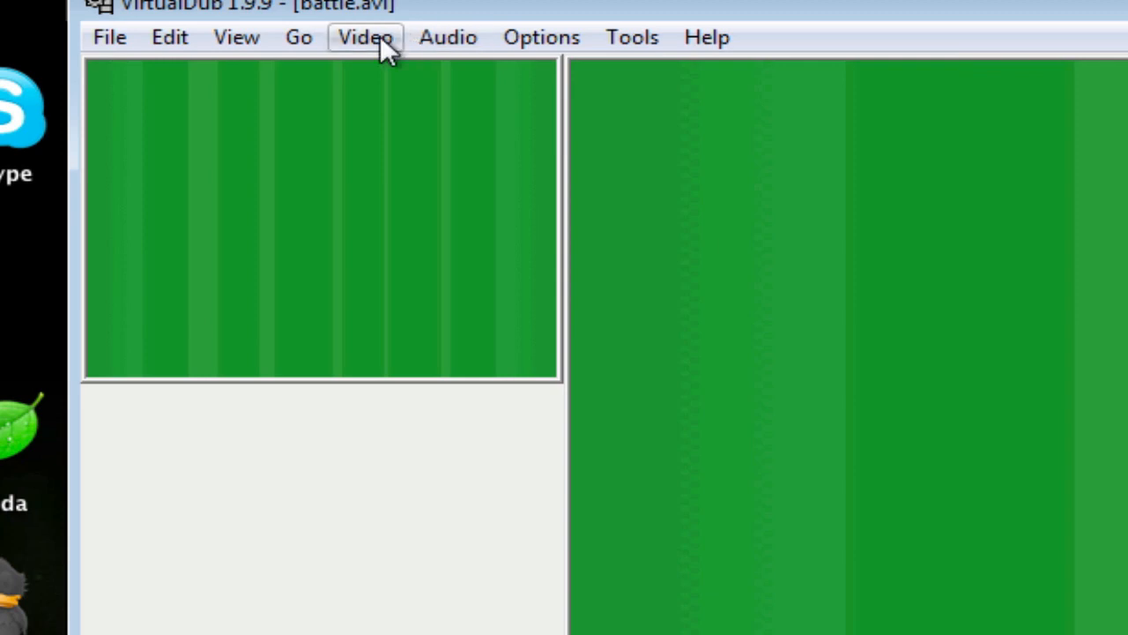
# Step: In Video > Compression, choose the TechSmith Screen Capture Codec and confirm it
pyautogui.click(365, 37)
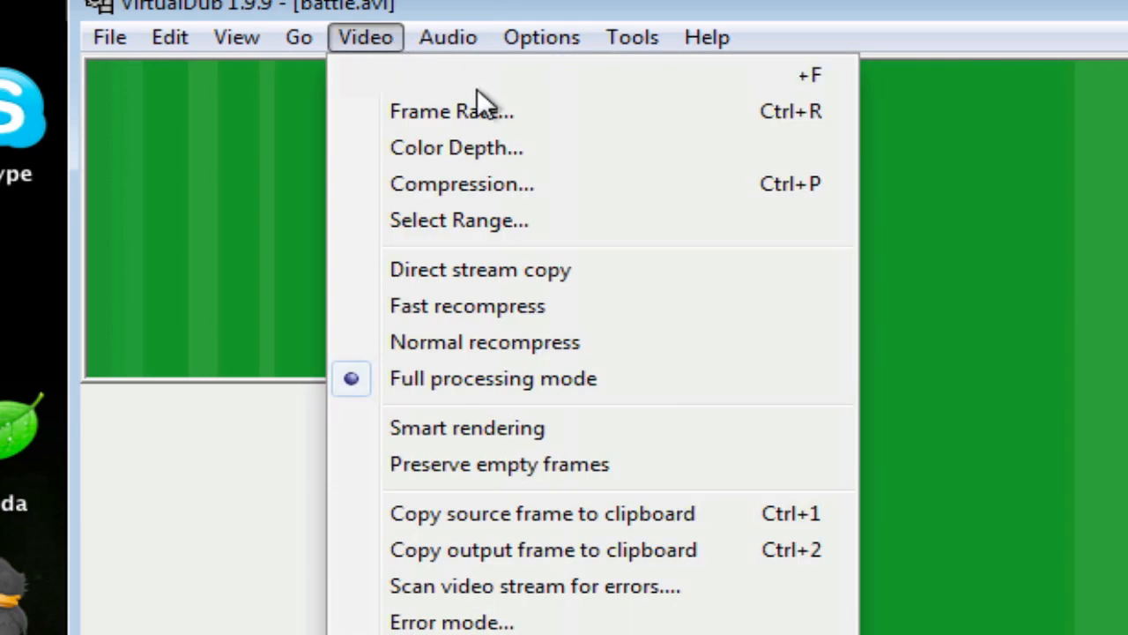
pyautogui.click(462, 183)
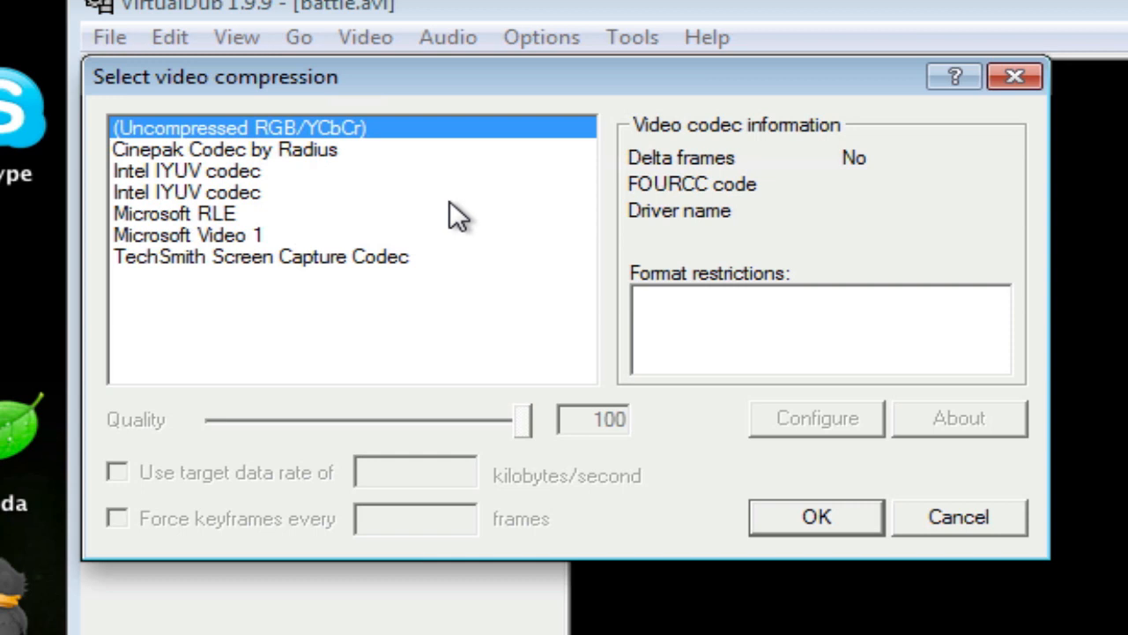
pyautogui.moveTo(430, 256)
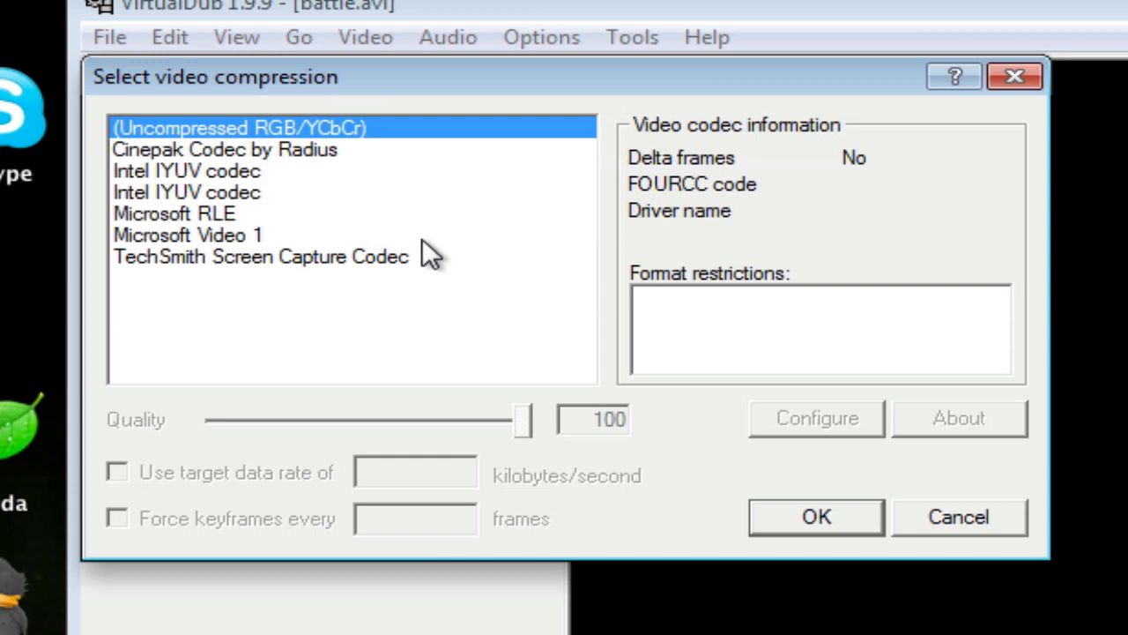
pyautogui.click(261, 258)
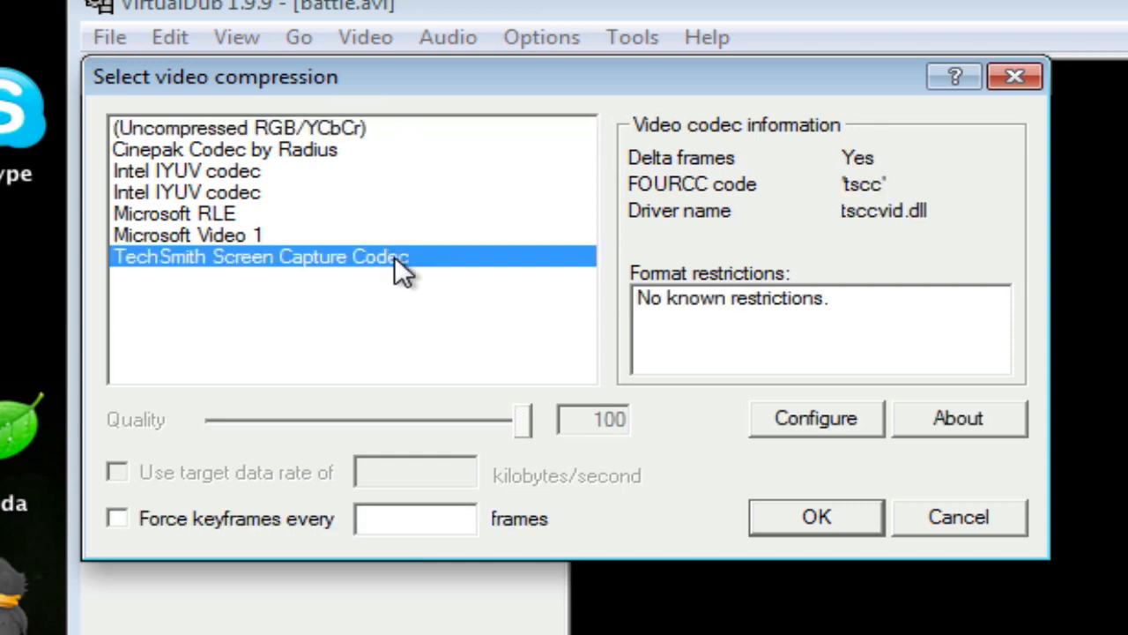
pyautogui.moveTo(314, 141)
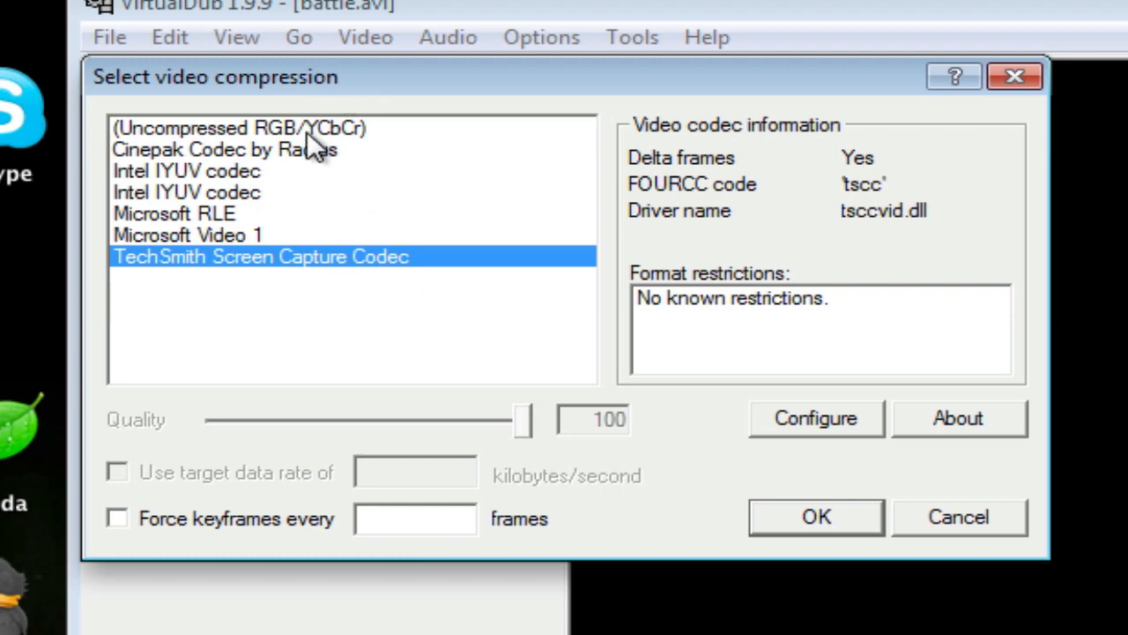
pyautogui.click(238, 127)
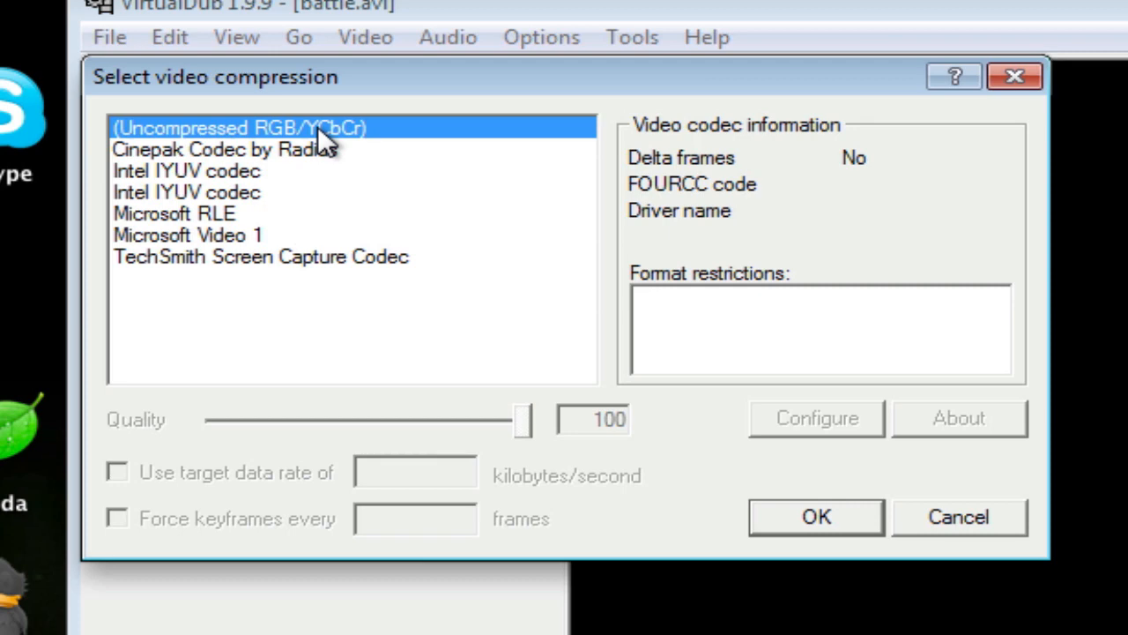
pyautogui.moveTo(351, 282)
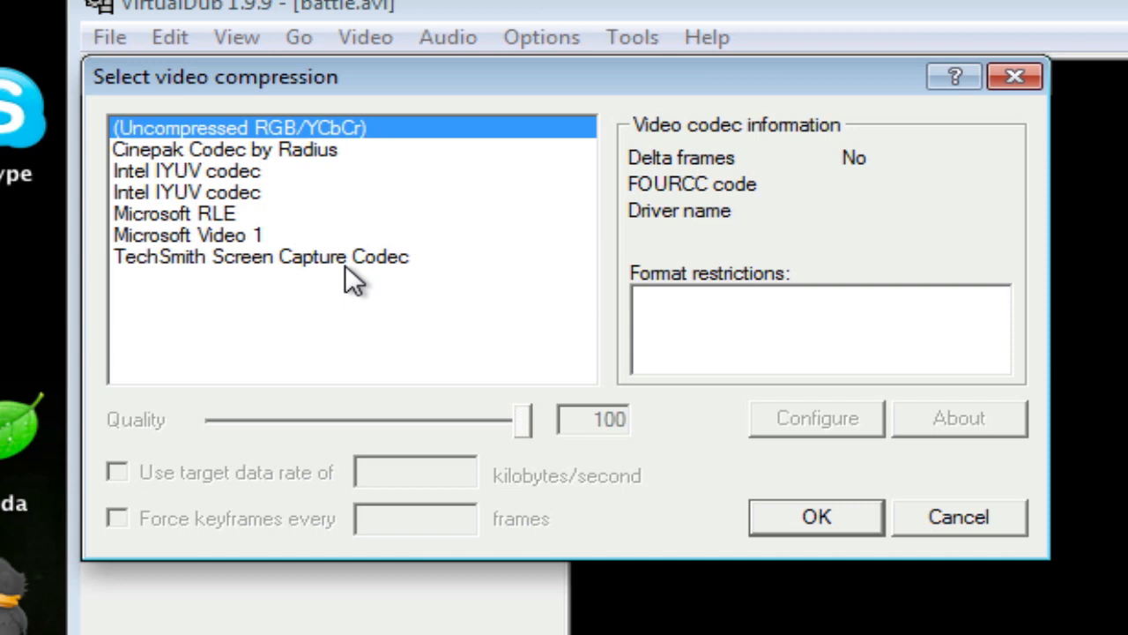
pyautogui.click(261, 257)
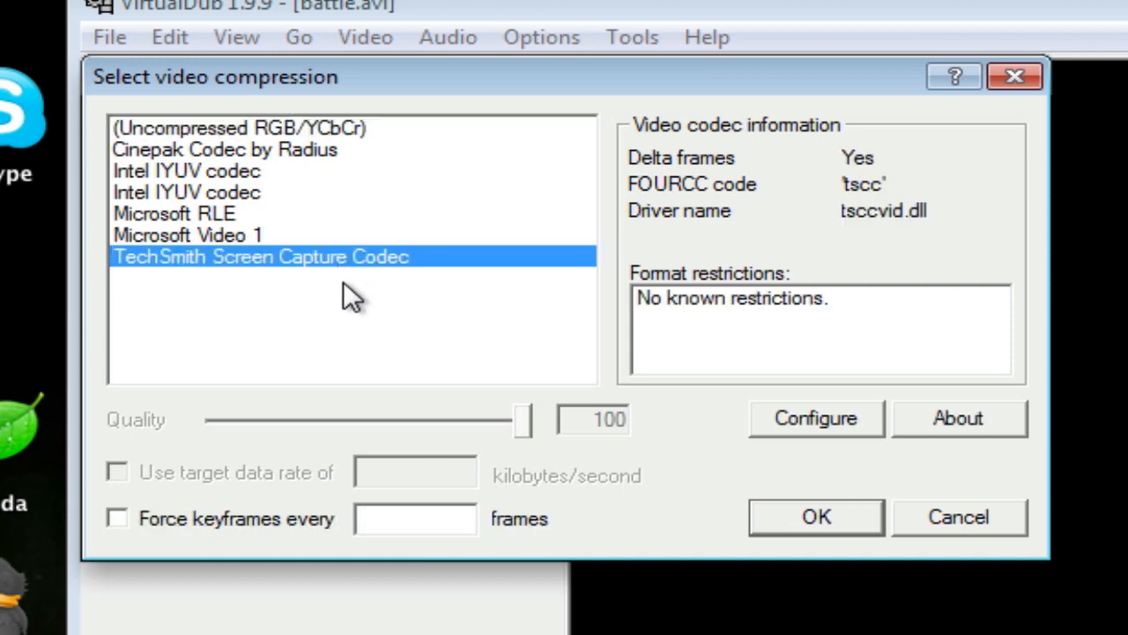
pyautogui.moveTo(343, 326)
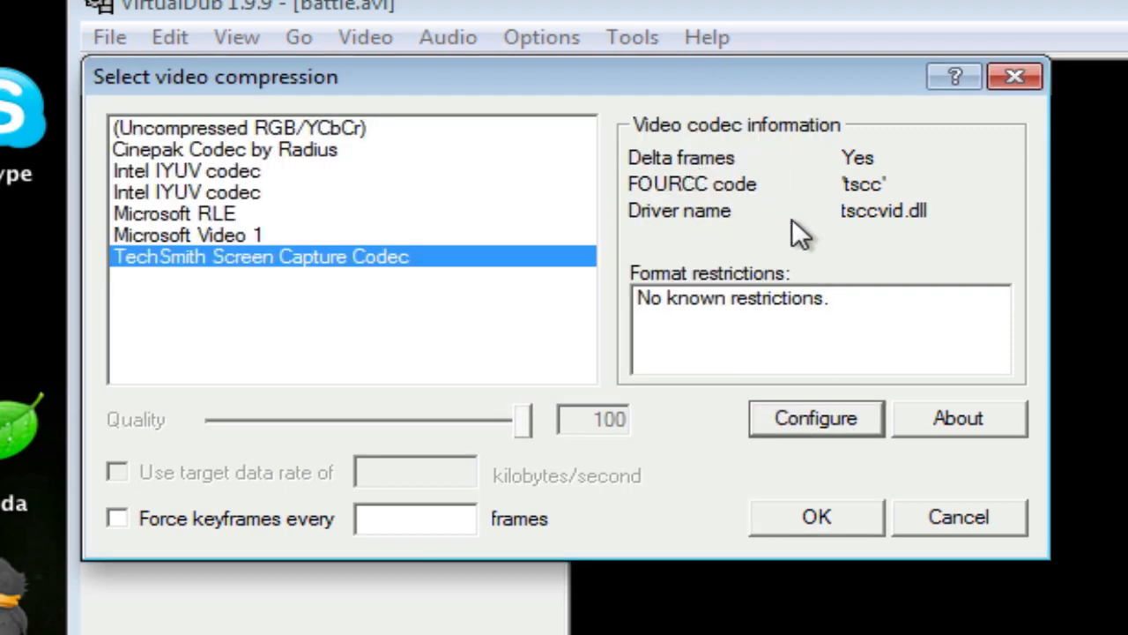
pyautogui.click(814, 516)
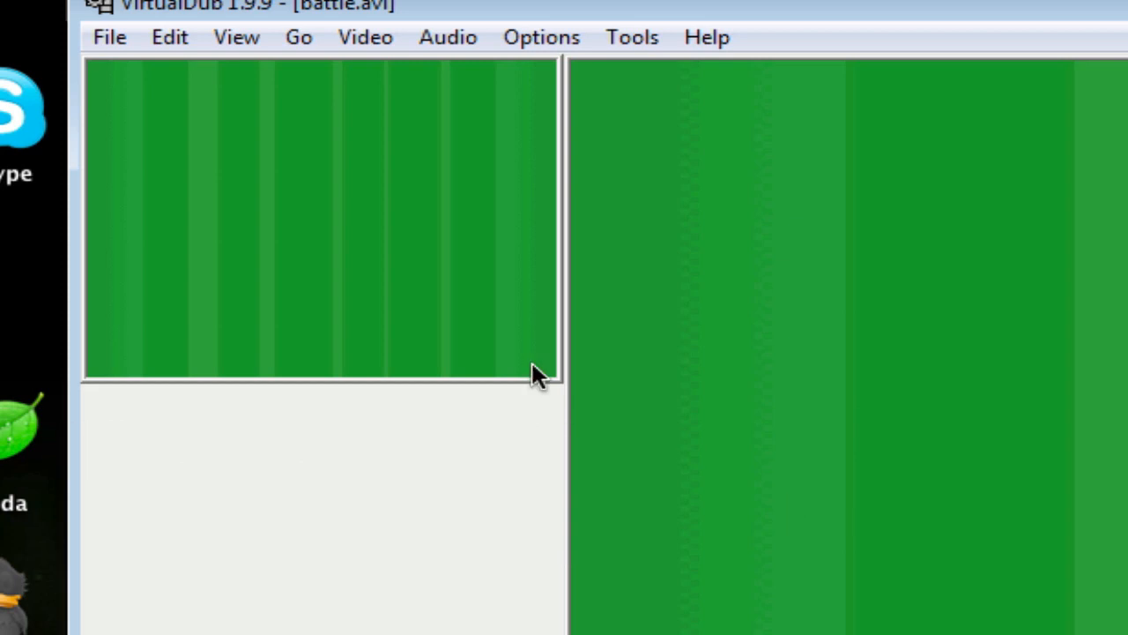
pyautogui.moveTo(109, 37)
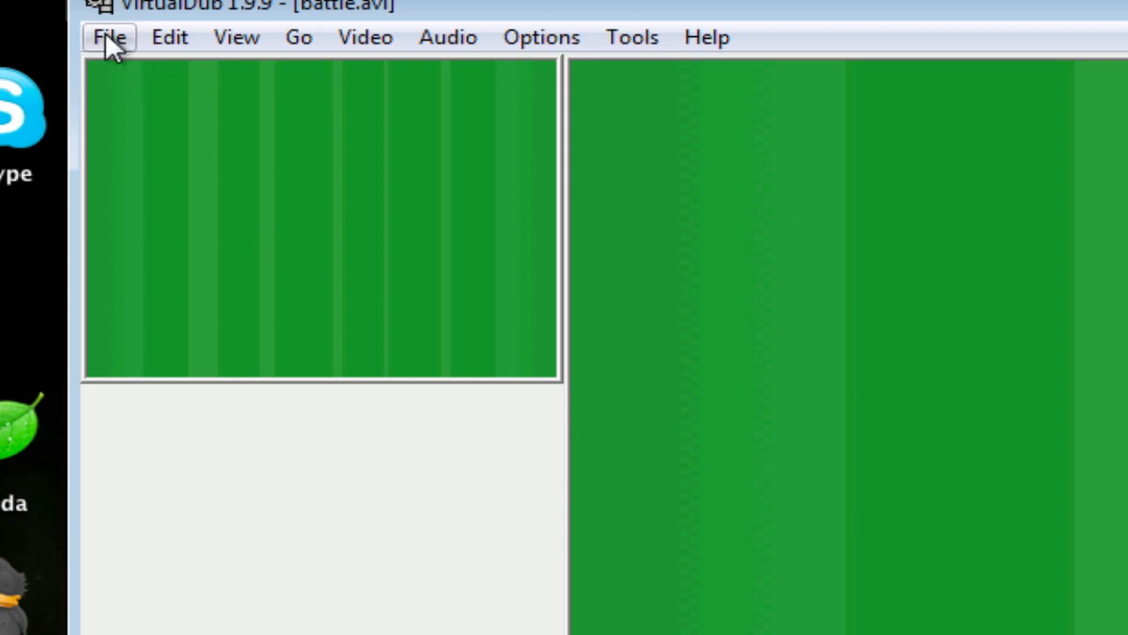
# Step: Save as AVI under the name battleHD, starting the render
pyautogui.click(109, 37)
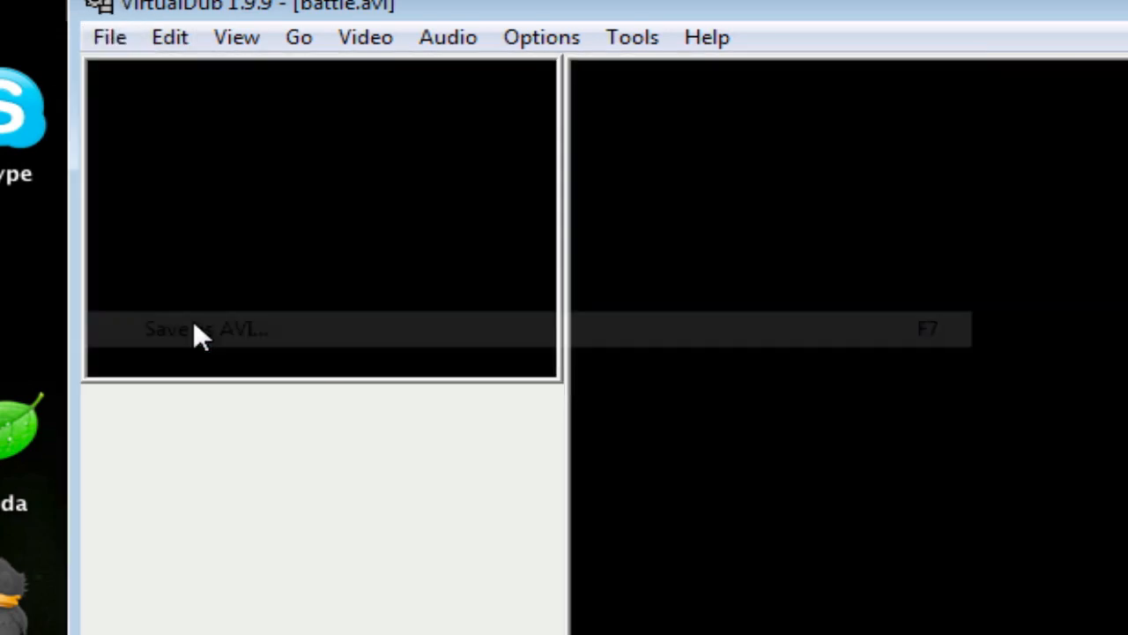
pyautogui.click(206, 328)
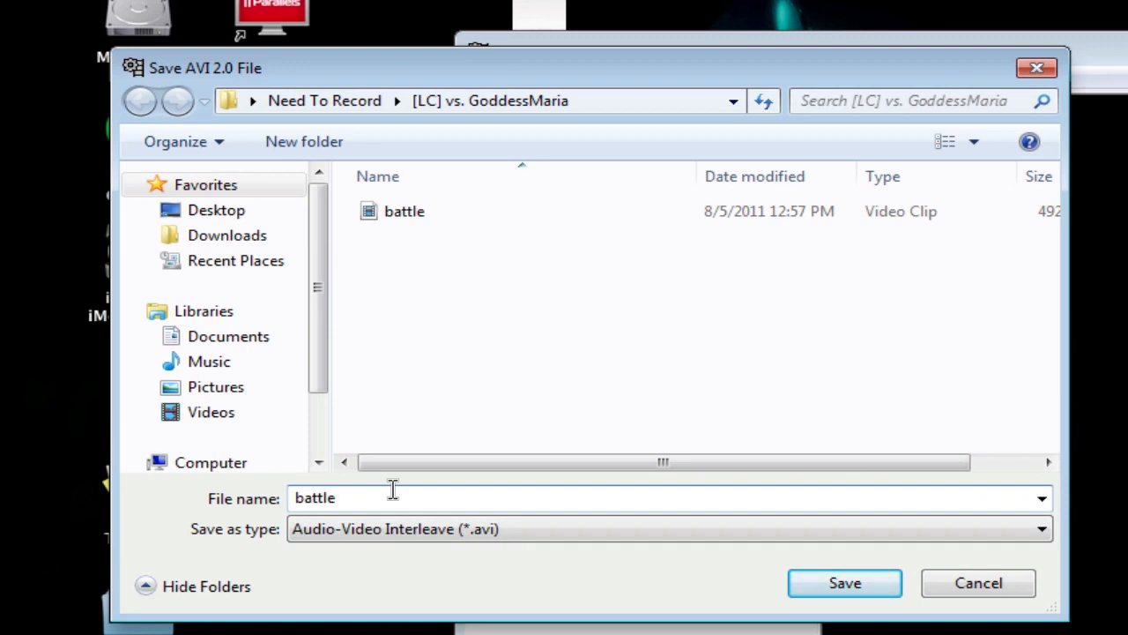
pyautogui.write('H')
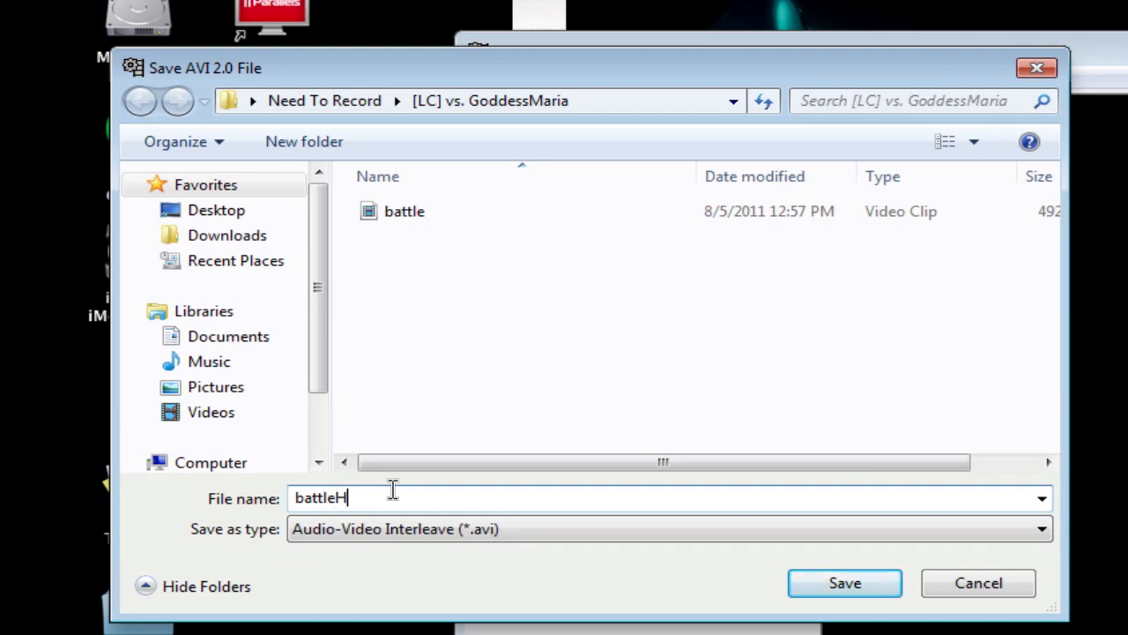
pyautogui.write('D')
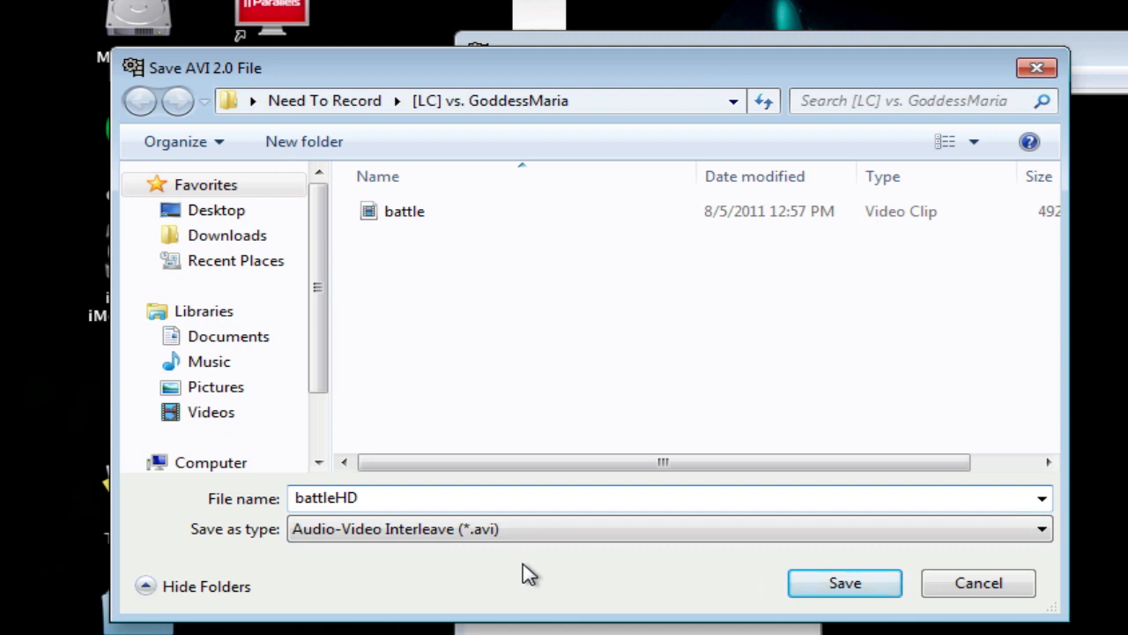
pyautogui.moveTo(508, 564)
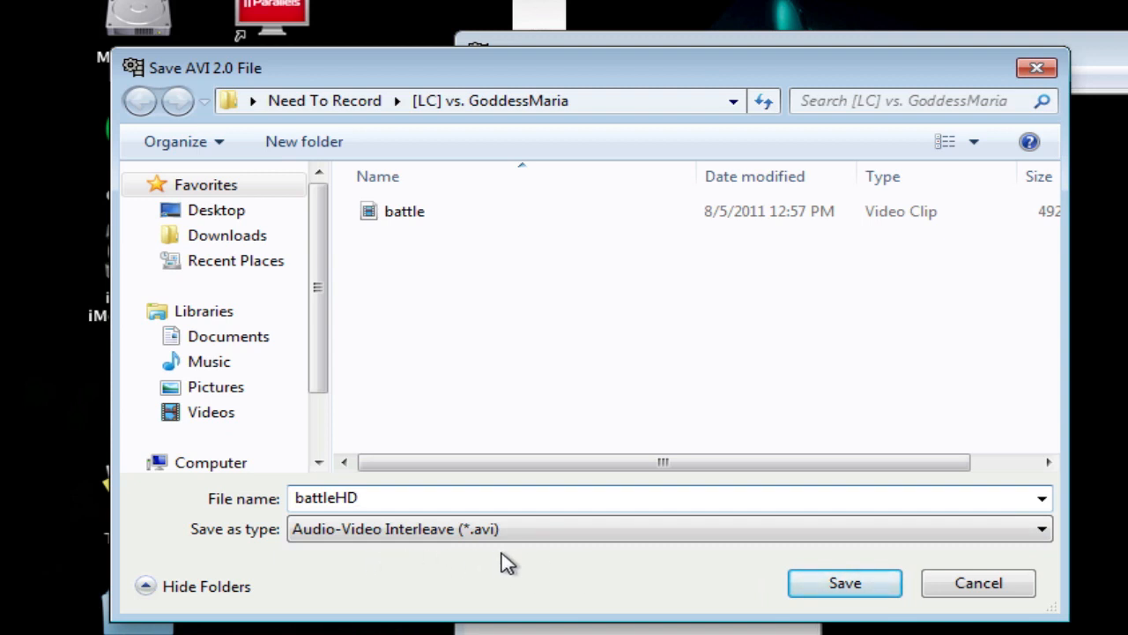
pyautogui.moveTo(844, 581)
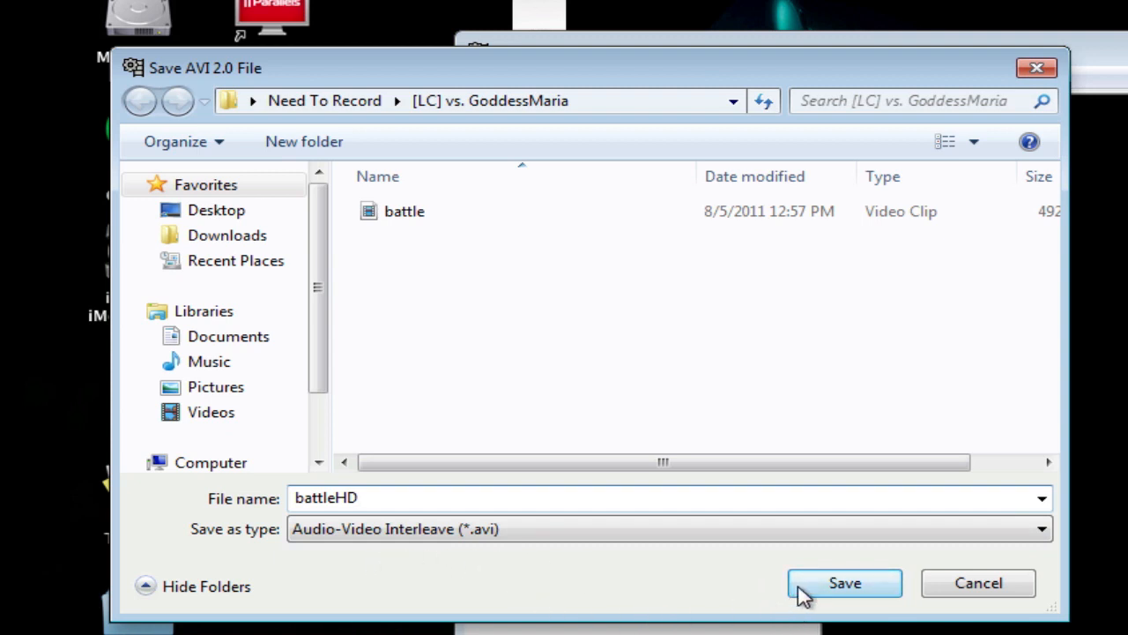
pyautogui.click(842, 581)
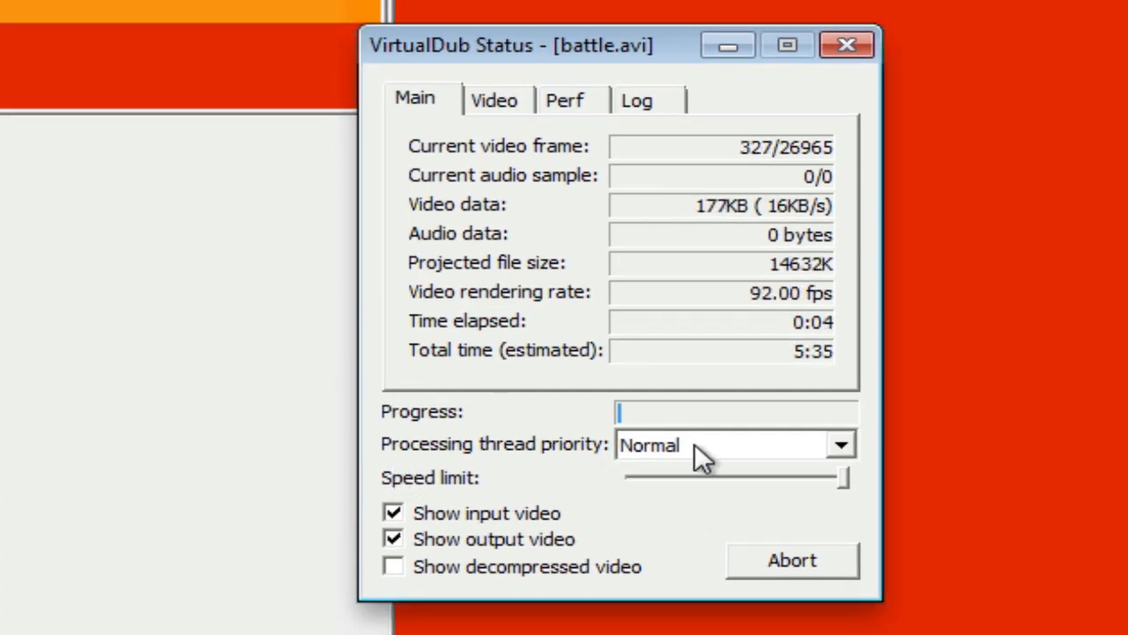
# Step: Set the render's processing thread priority to Highest in the Status window
pyautogui.click(839, 444)
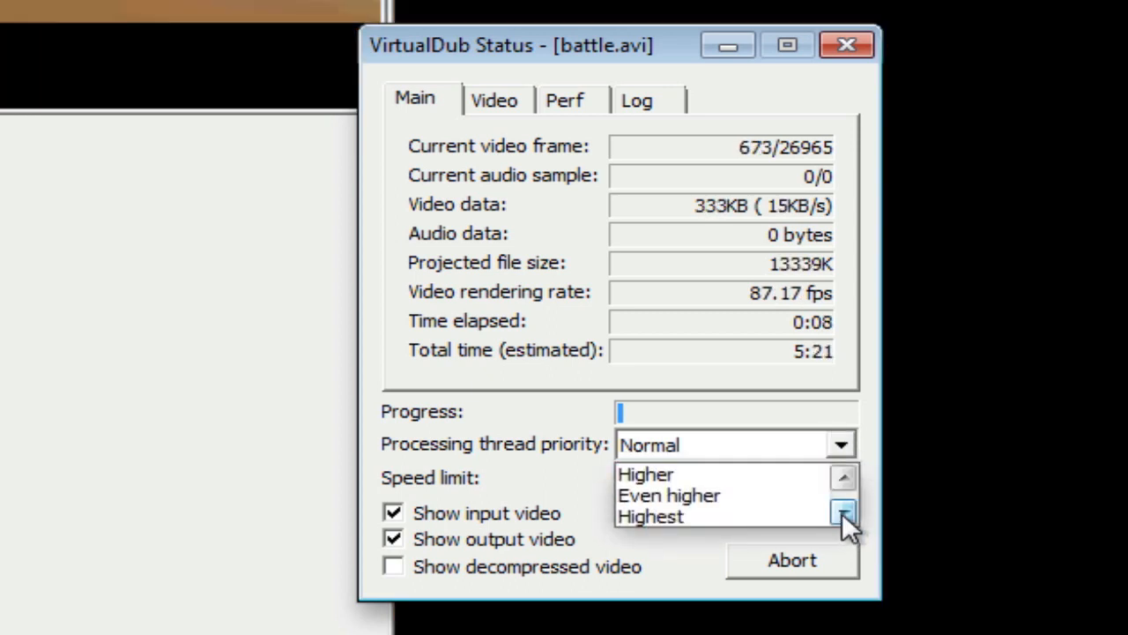
pyautogui.click(650, 517)
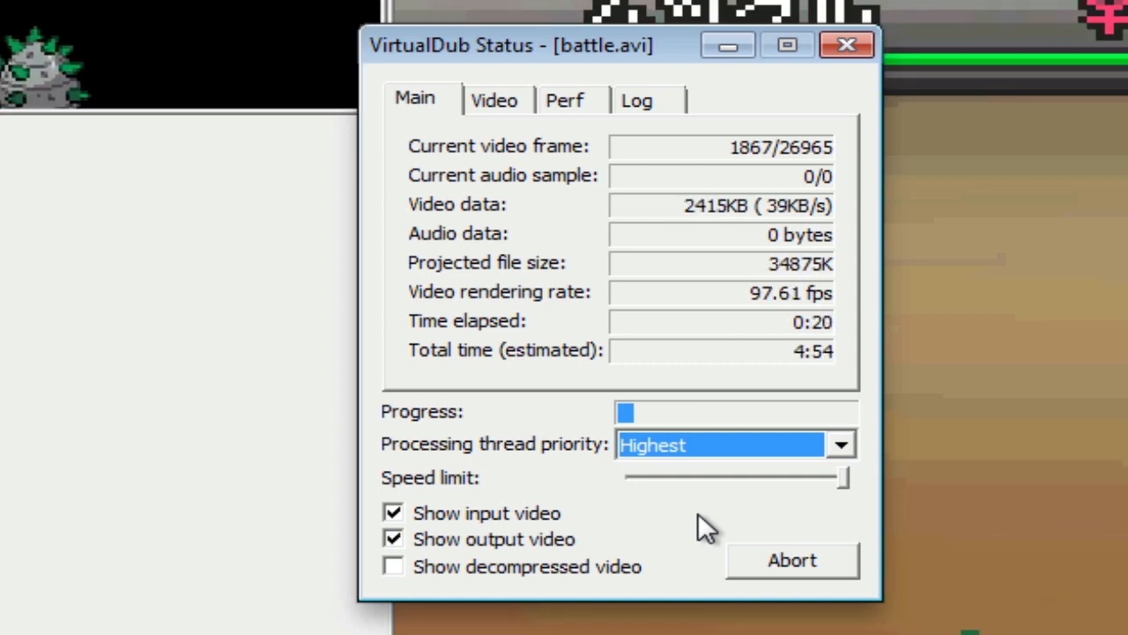
pyautogui.moveTo(811, 409)
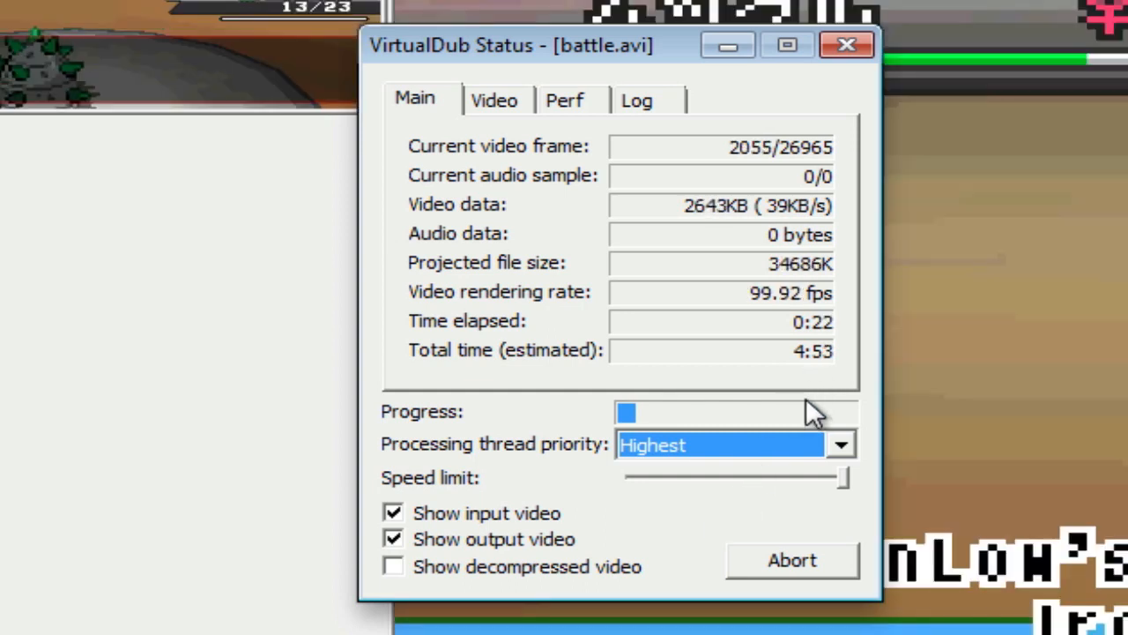
pyautogui.moveTo(796, 374)
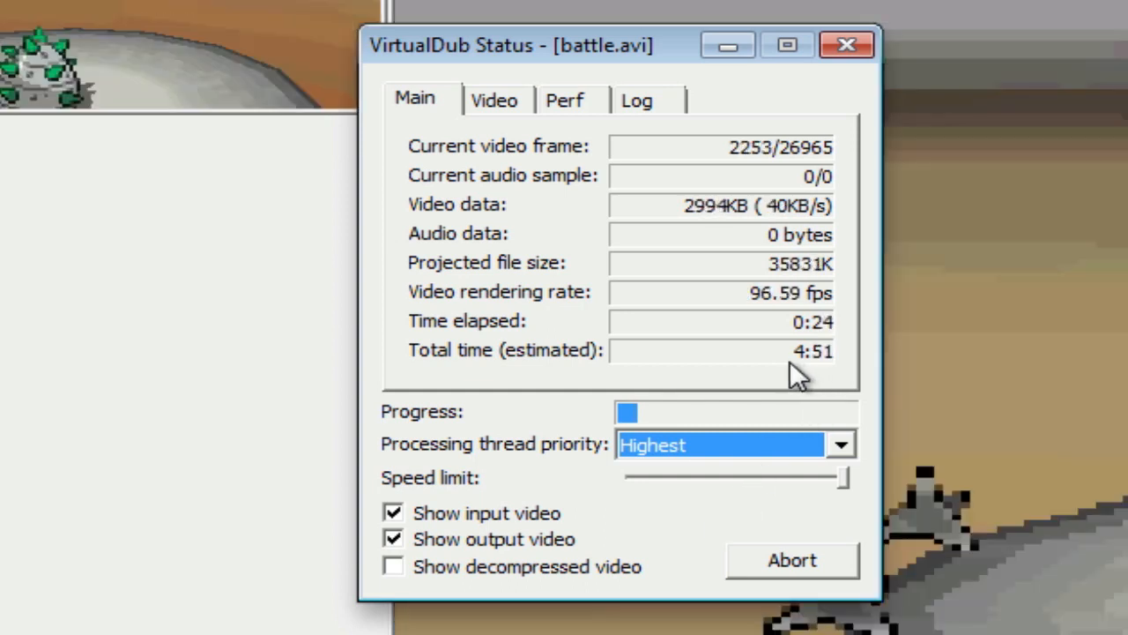